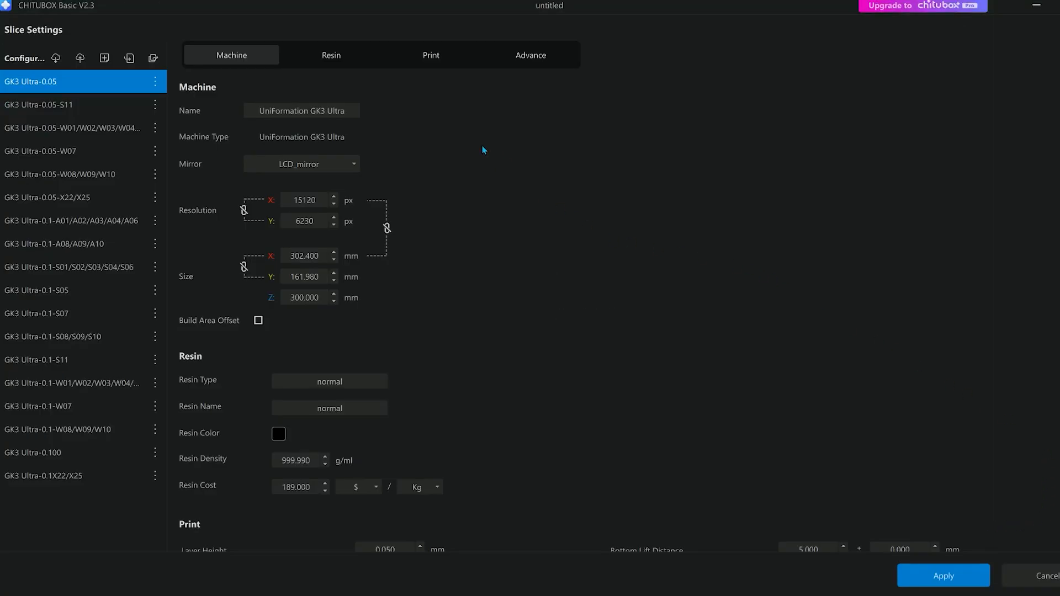
Browse the resin, print and advanced settings sections, then dismiss the Pro ad and recovery prompt
click(331, 55)
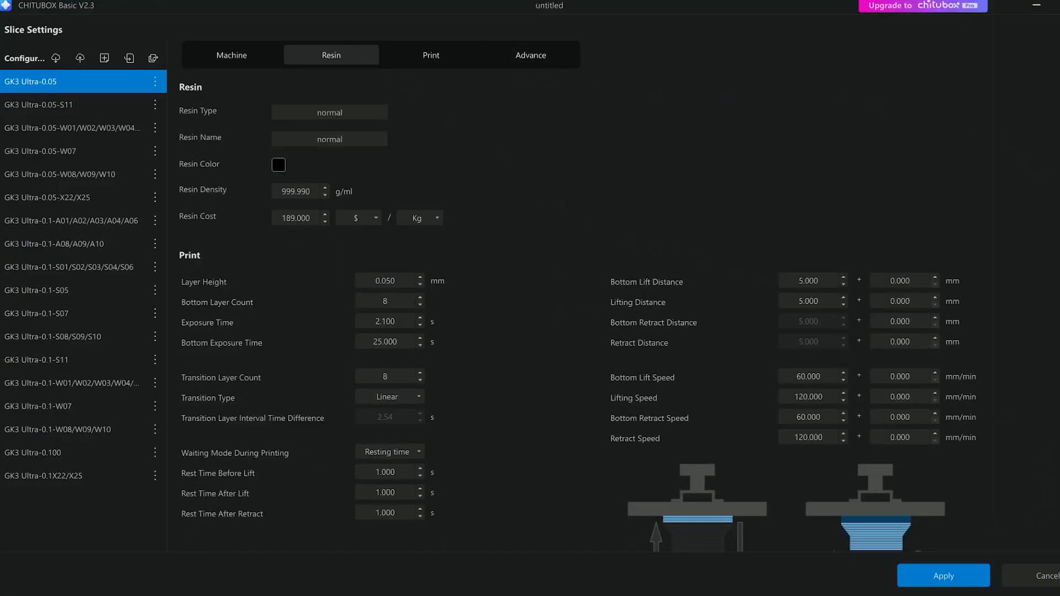
scroll(down, 3)
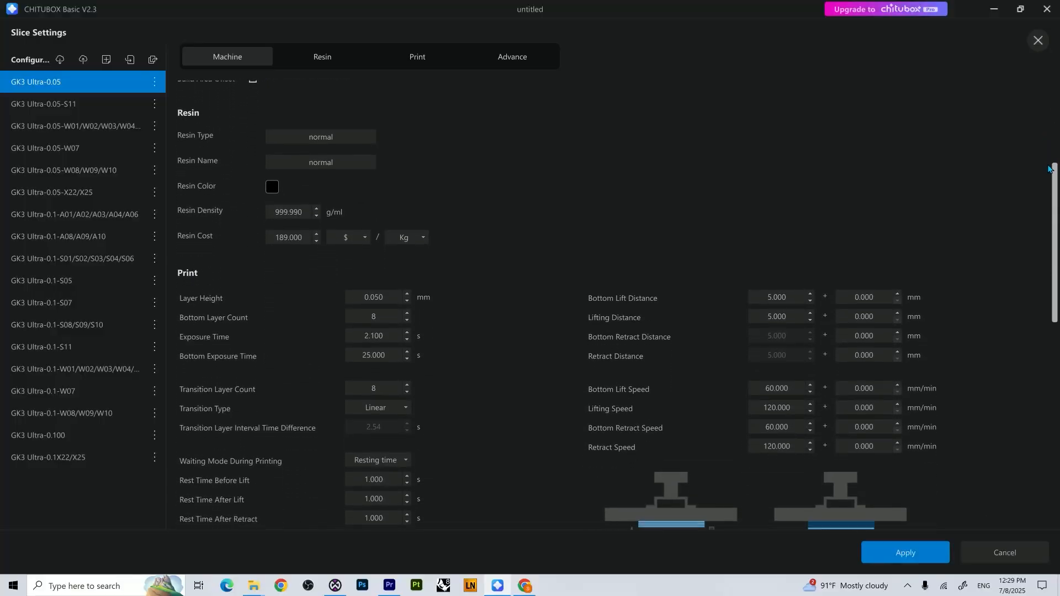
click(322, 57)
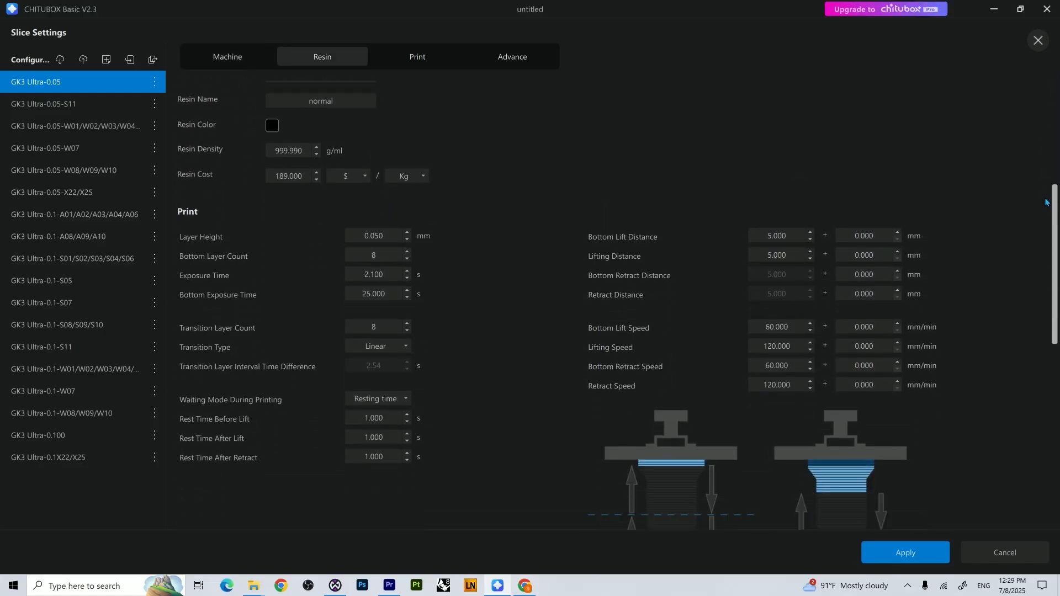
click(416, 57)
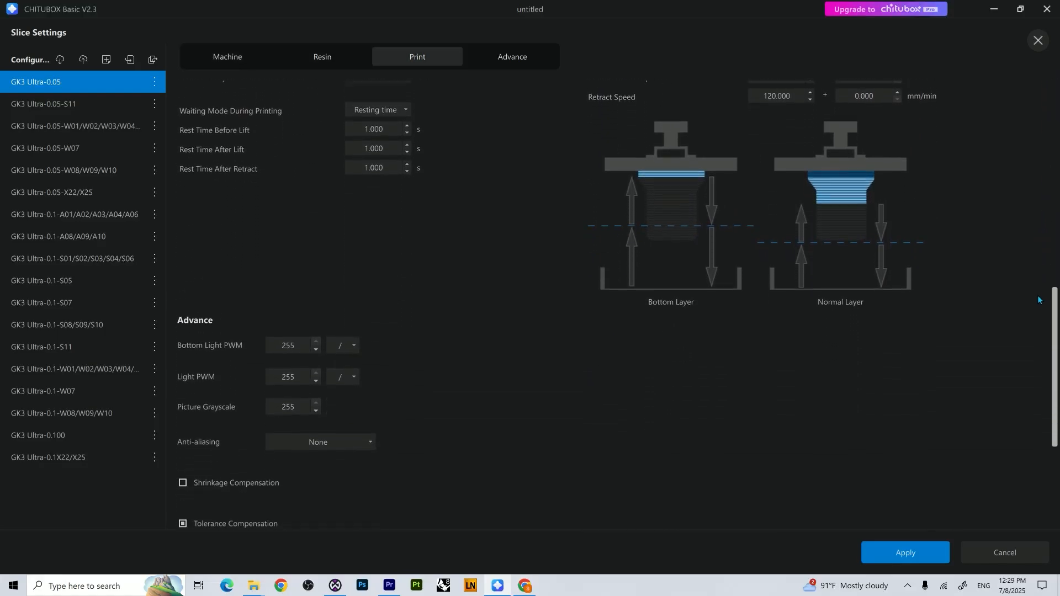
click(512, 56)
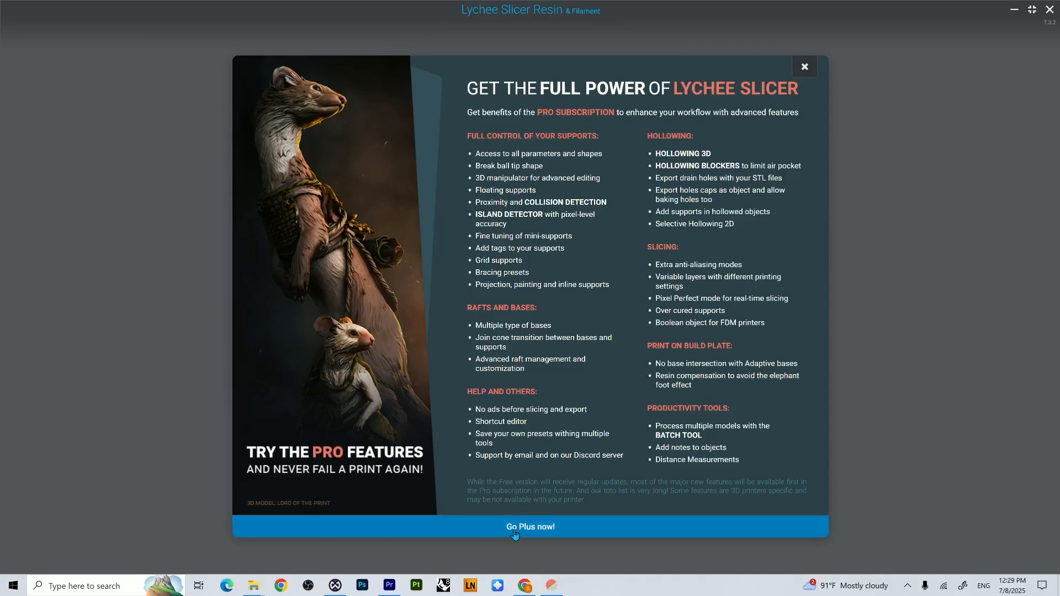
click(804, 66)
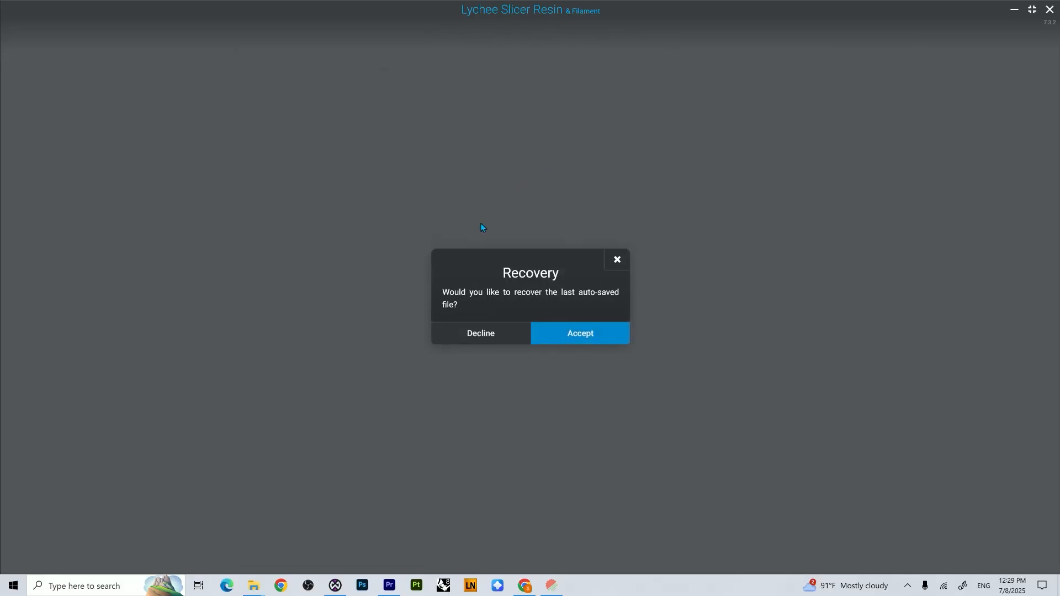
click(579, 334)
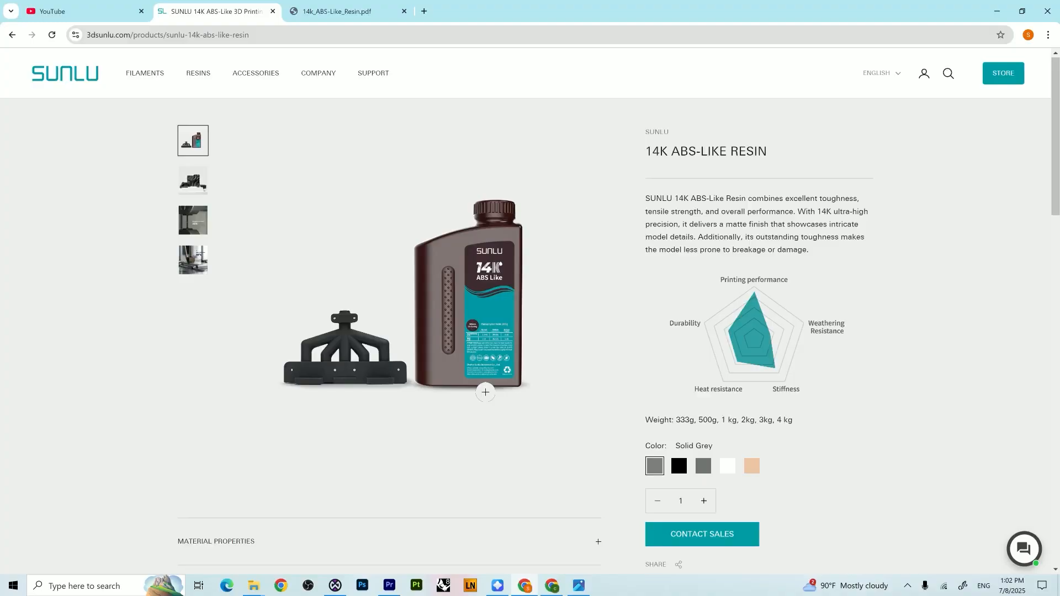
scroll(down, 3)
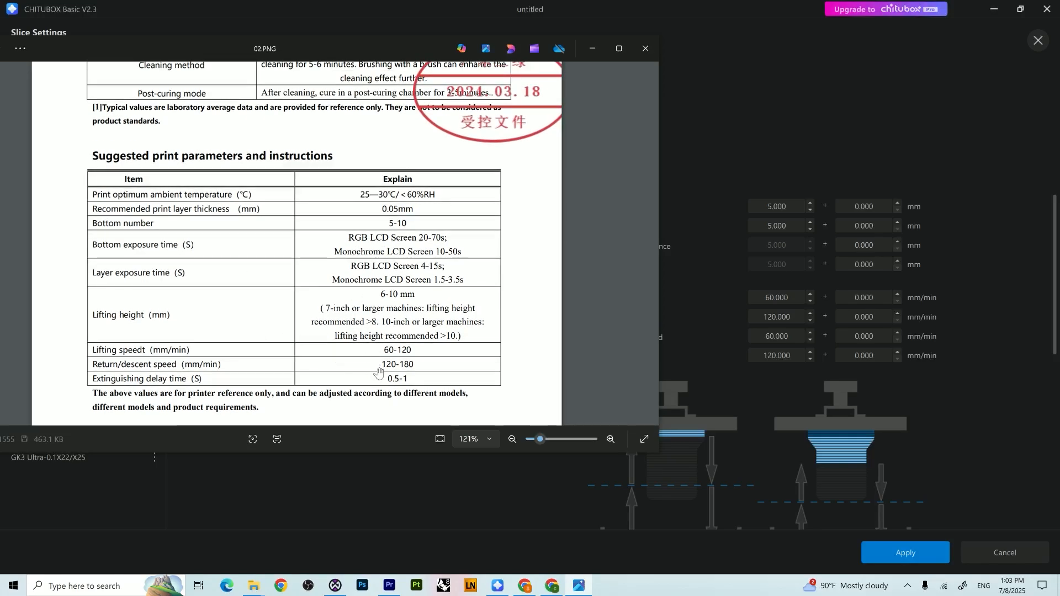
mouse_move(708, 286)
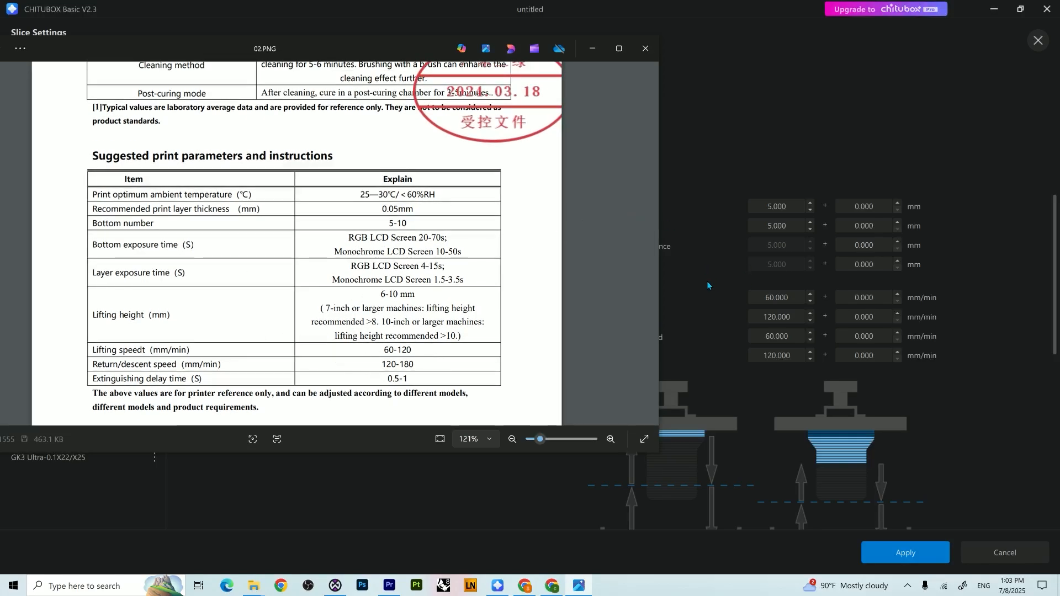
mouse_move(417, 359)
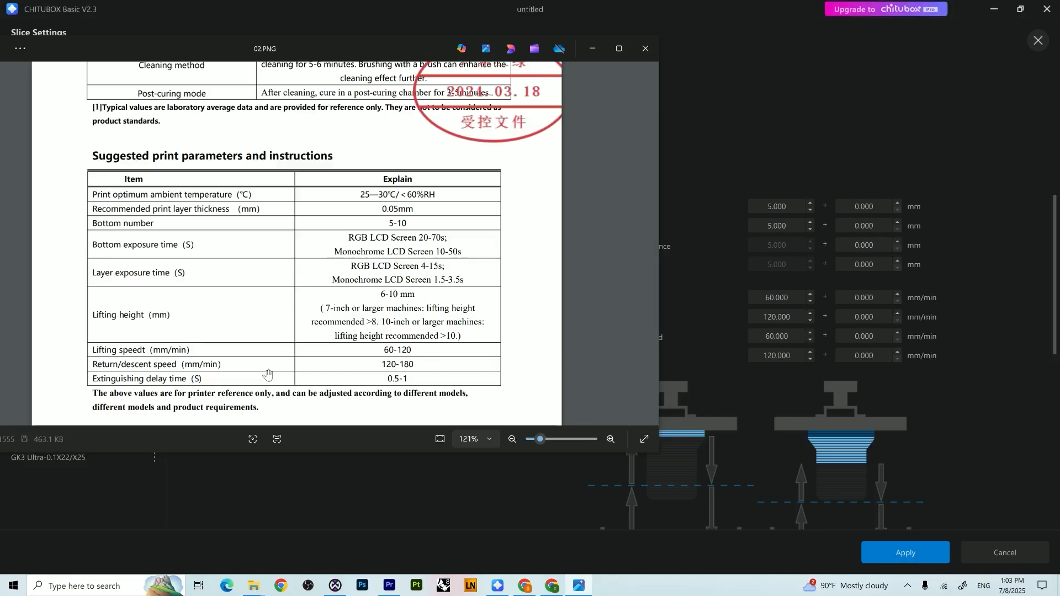
mouse_move(148, 355)
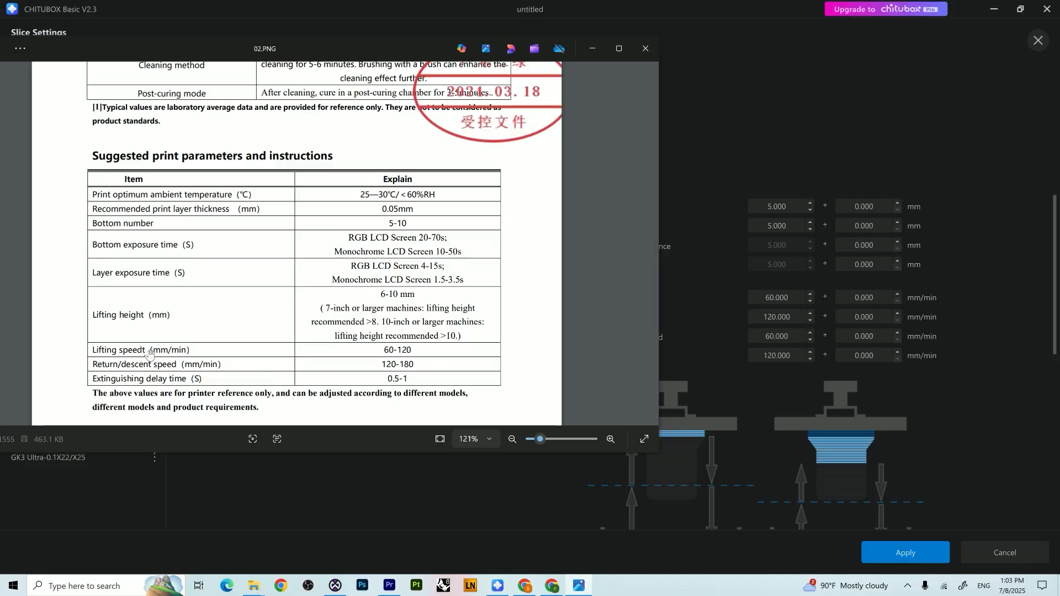
mouse_move(688, 353)
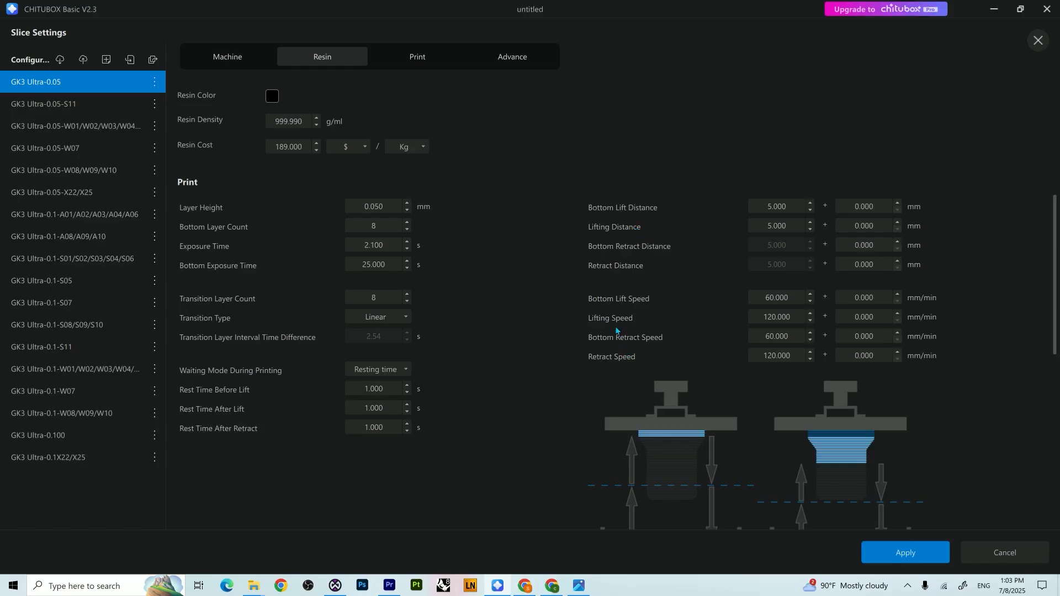
mouse_move(683, 323)
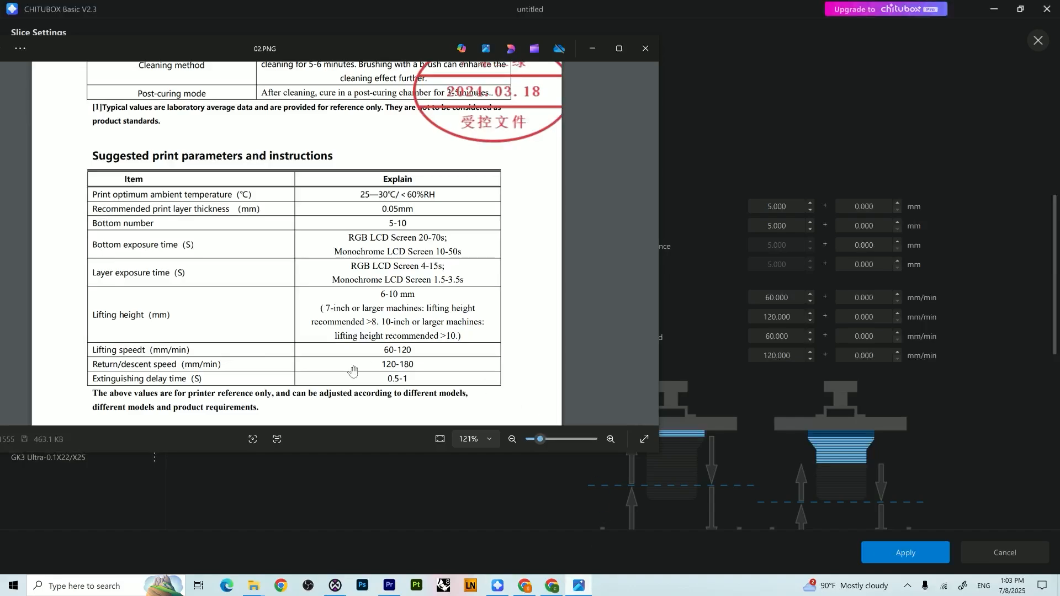
mouse_move(687, 299)
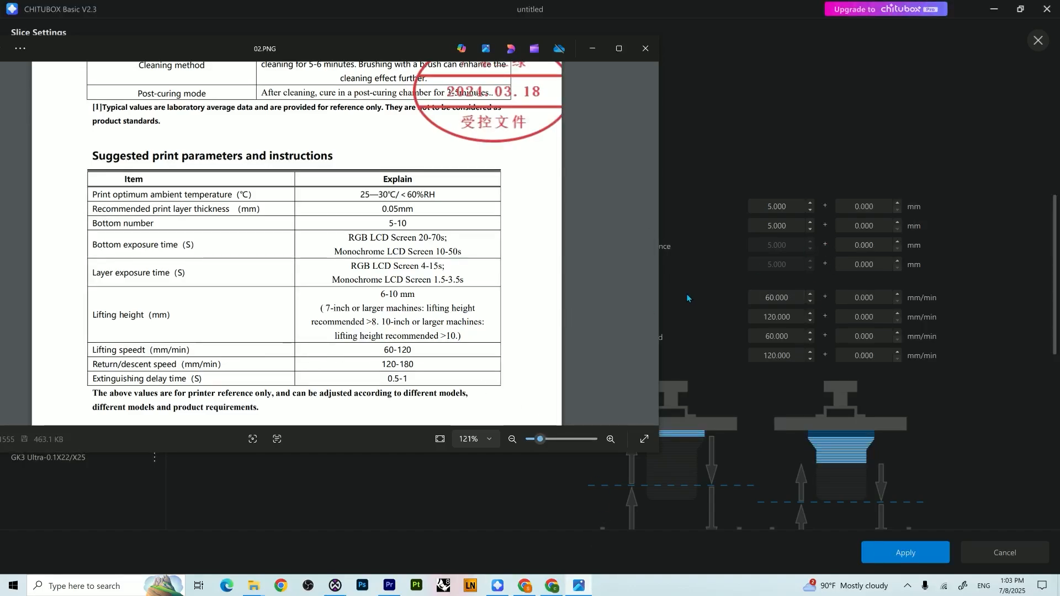
mouse_move(717, 300)
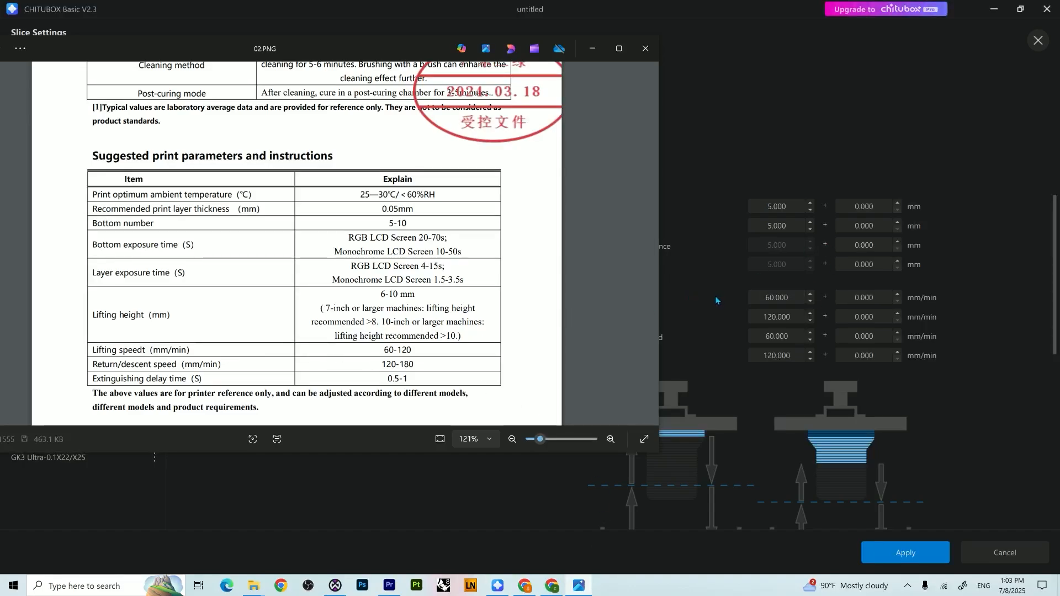
Return to Slice Settings and bring up the GK3 Ultra-0.05 resin parameters
click(643, 48)
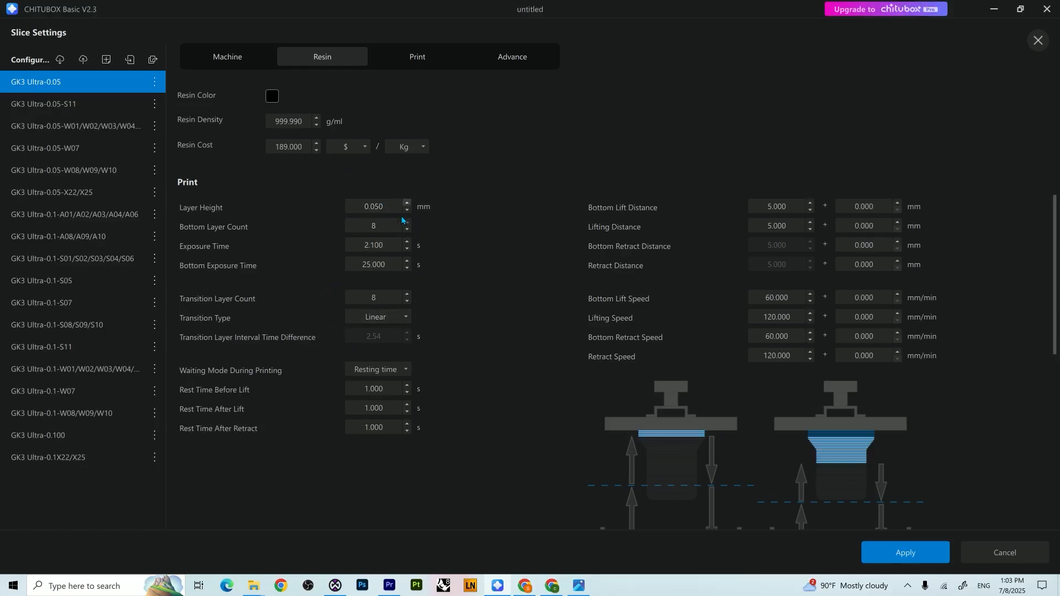
mouse_move(373, 207)
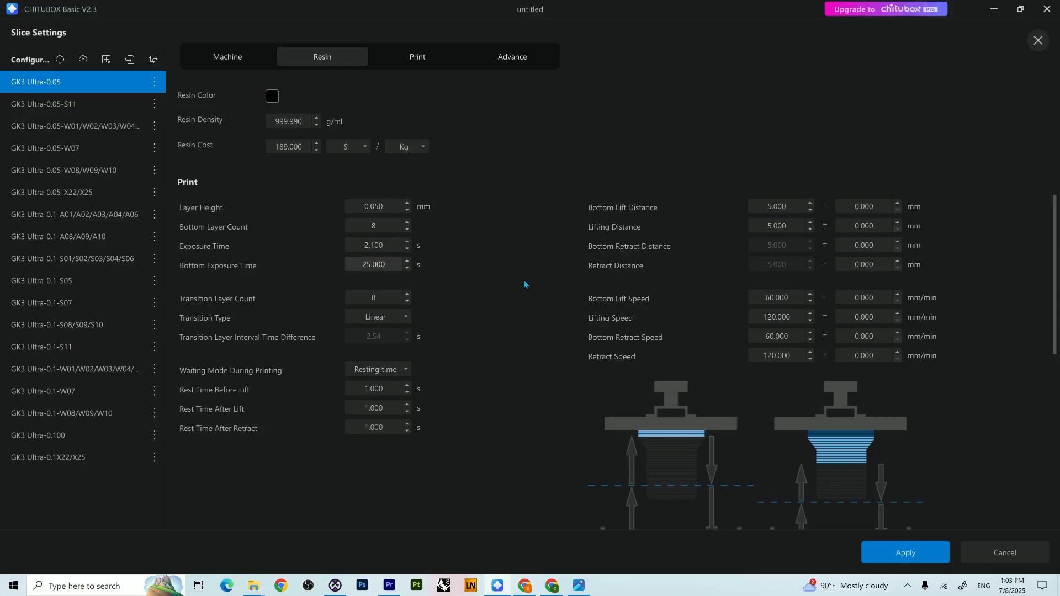
click(376, 246)
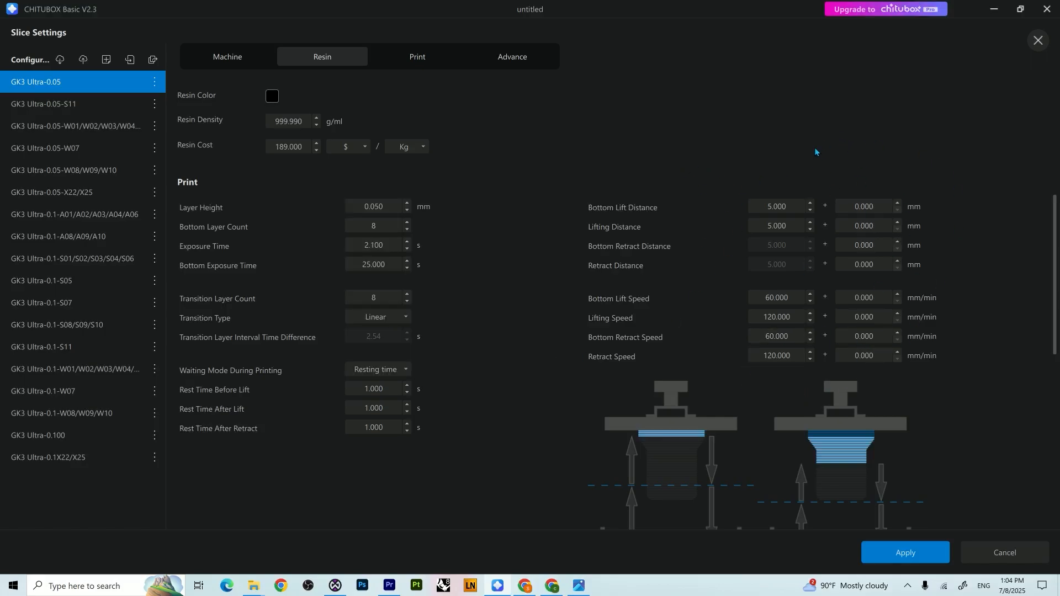
mouse_move(834, 159)
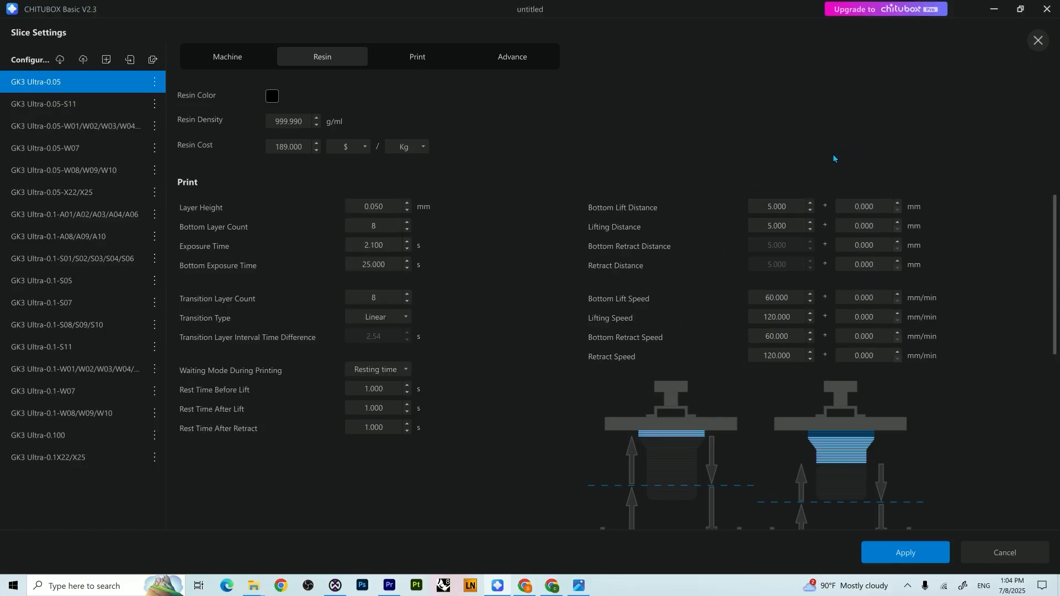
mouse_move(827, 253)
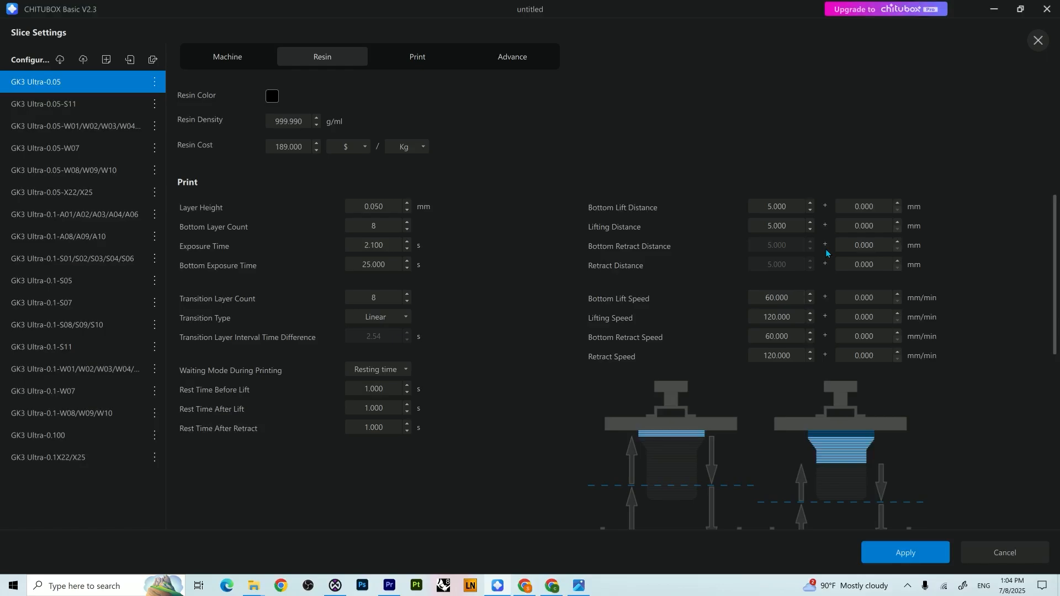
mouse_move(748, 186)
text(55.000)
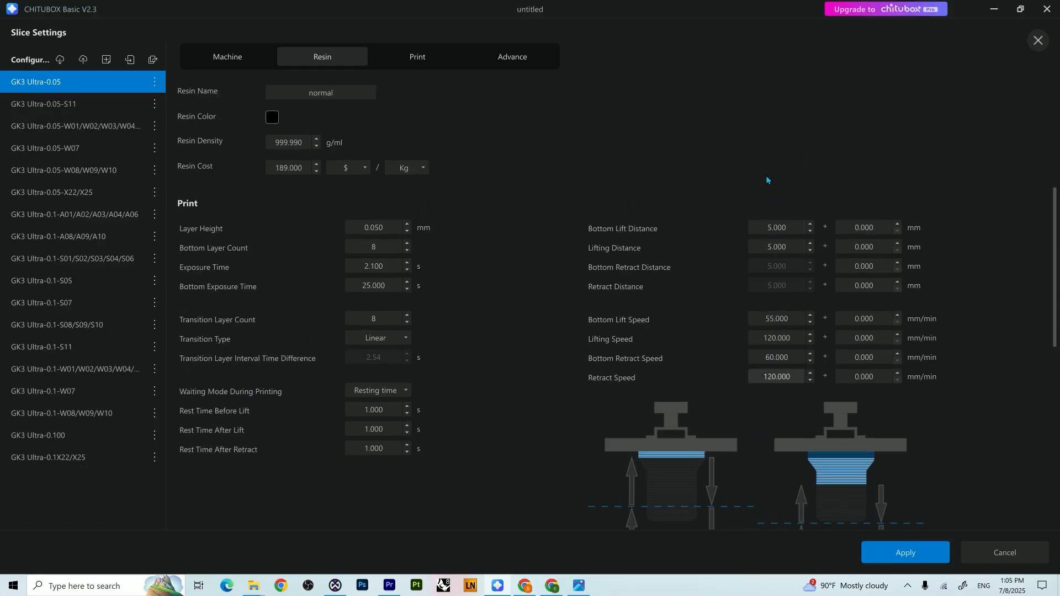
mouse_move(705, 353)
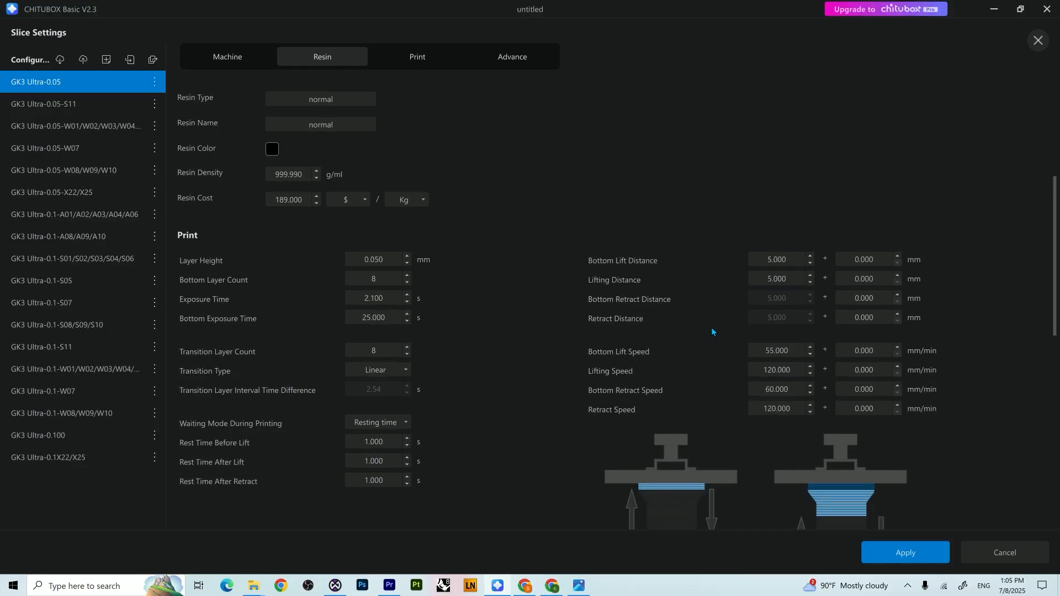
mouse_move(705, 306)
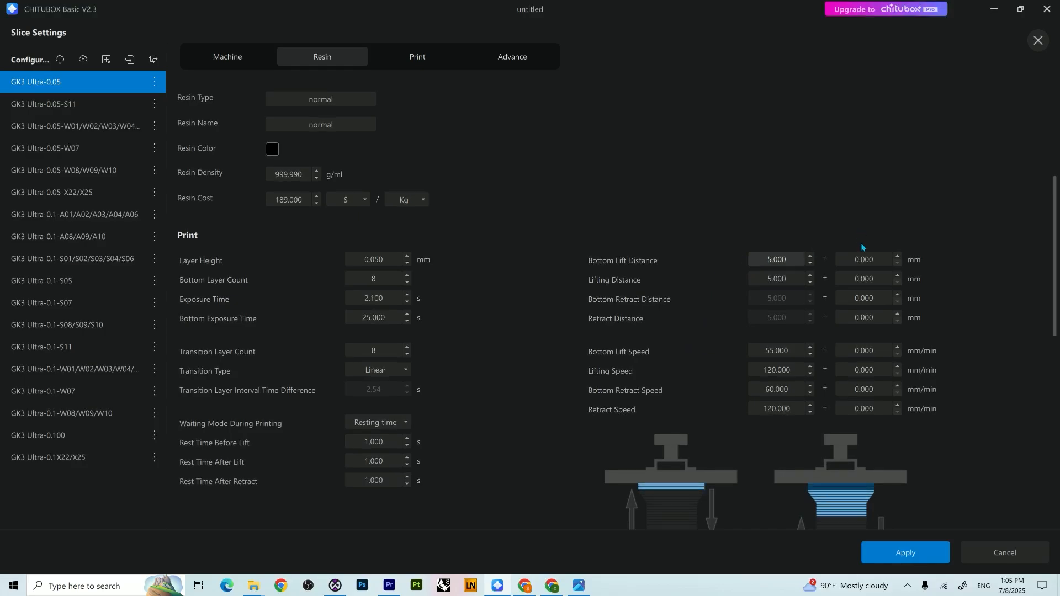
Check the machine resolution and build size settings, then return to the resin parameters
click(864, 259)
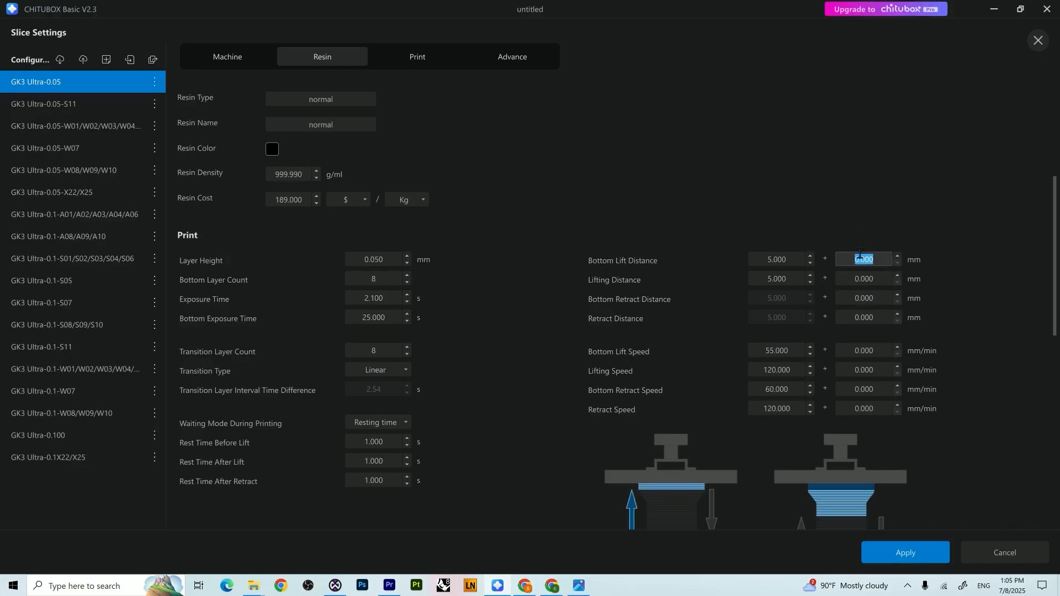
click(227, 56)
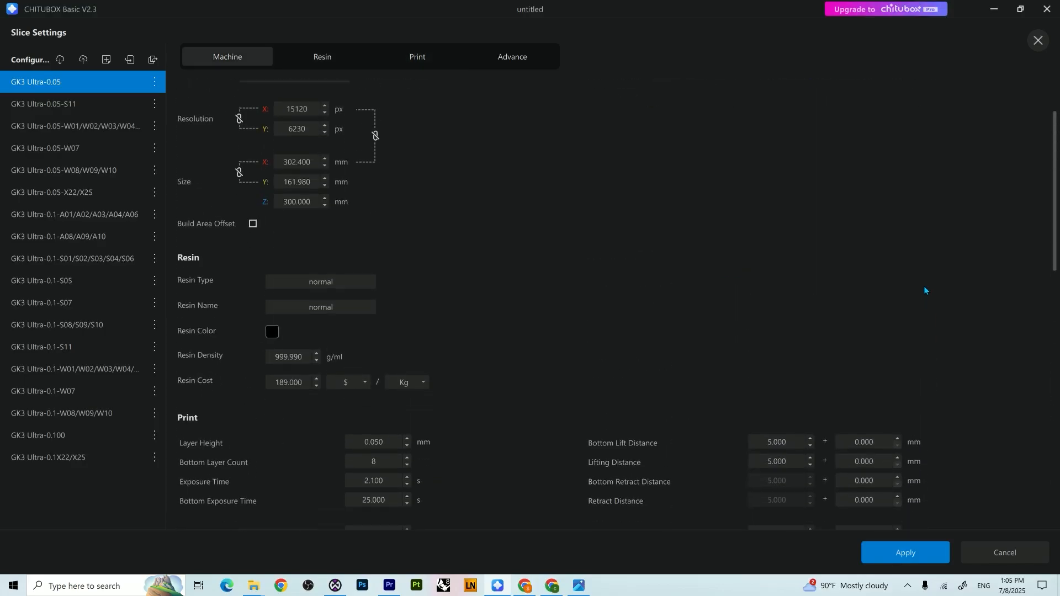
click(322, 57)
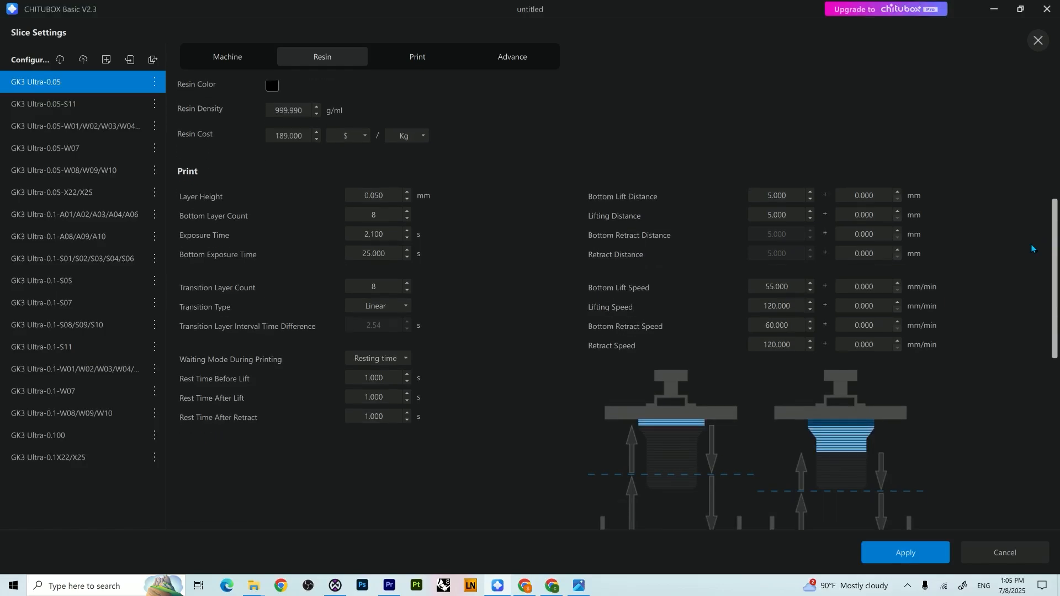
scroll(down, 3)
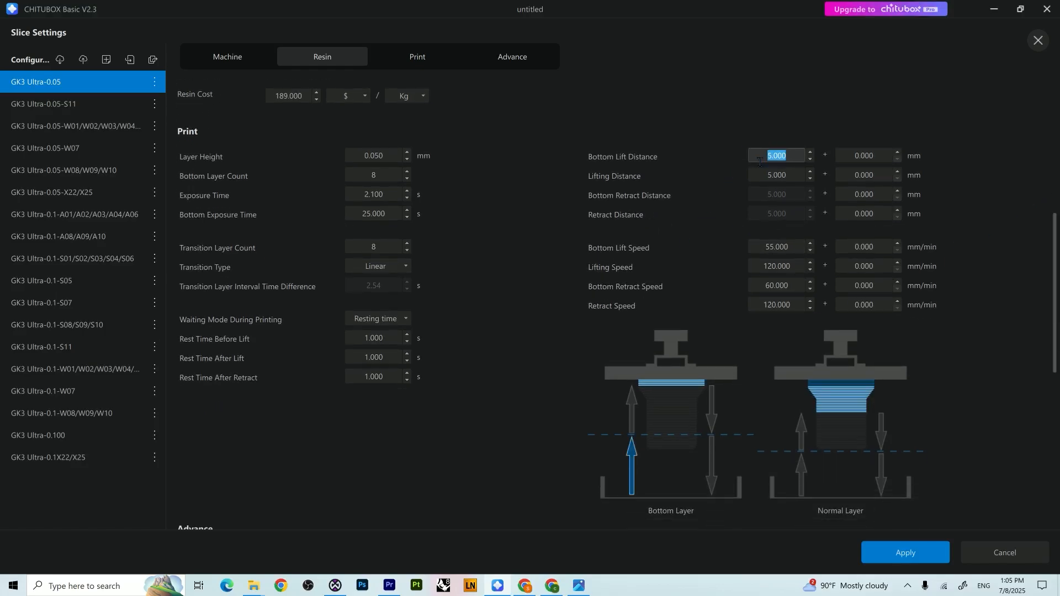
mouse_move(628, 499)
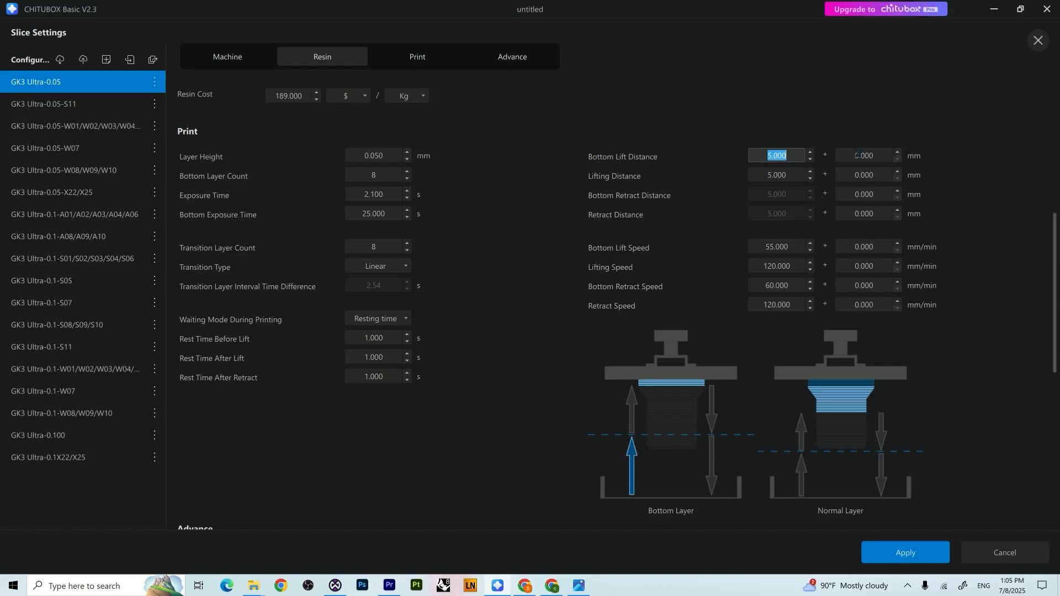
Select the bottom lift speed of 55 for replacement and bring up SUNLU's parameter sheet
click(865, 156)
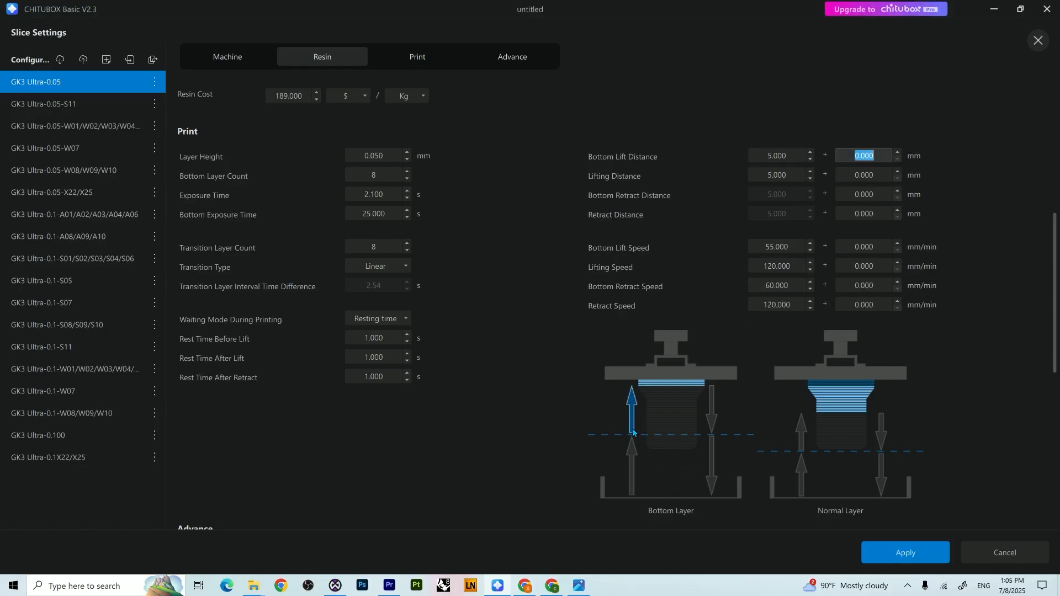
mouse_move(645, 437)
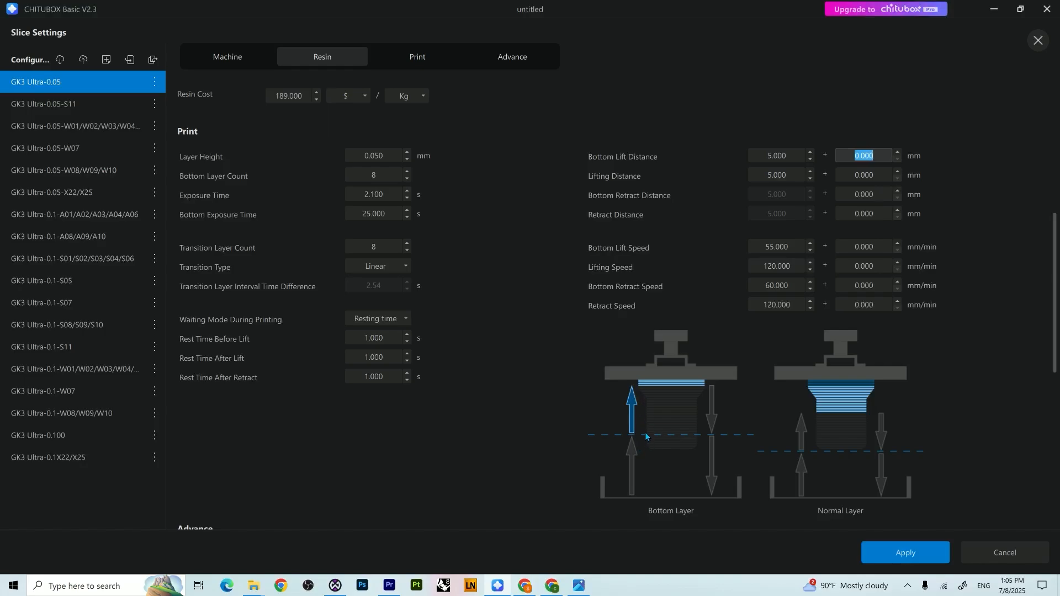
click(779, 156)
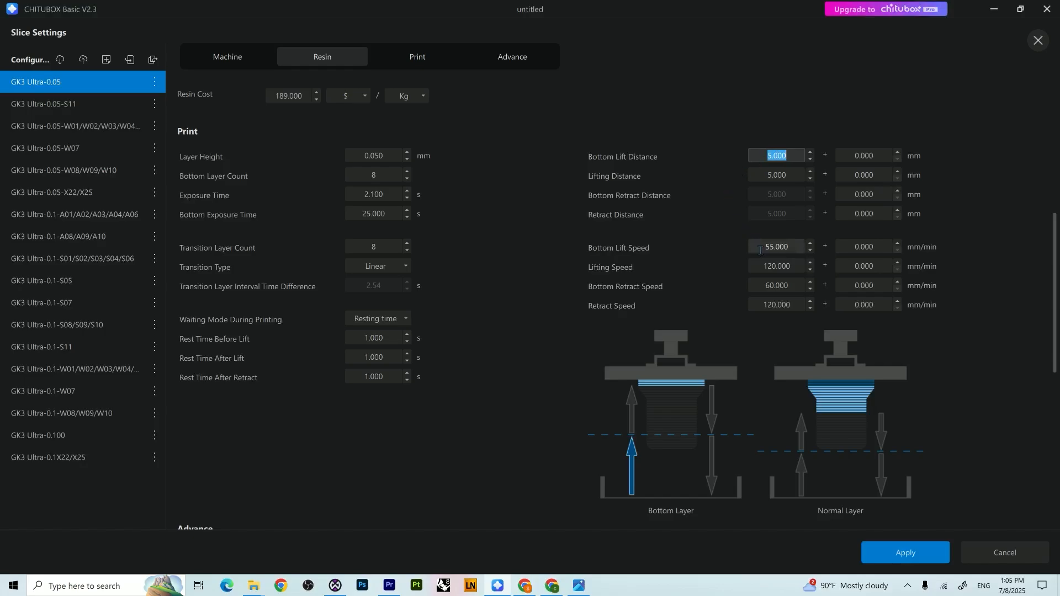
click(778, 247)
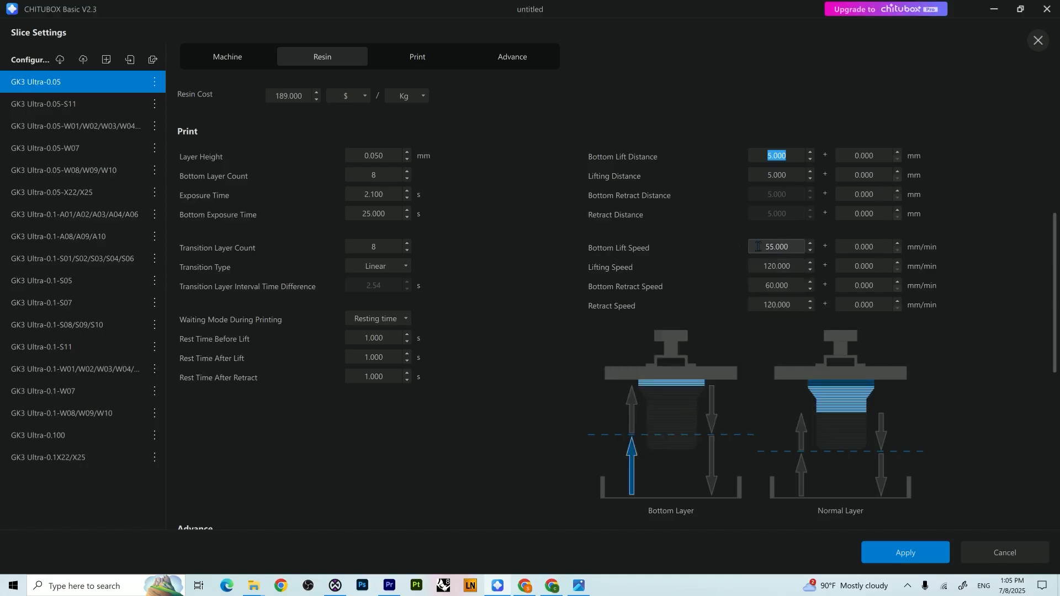
triple_click(777, 247)
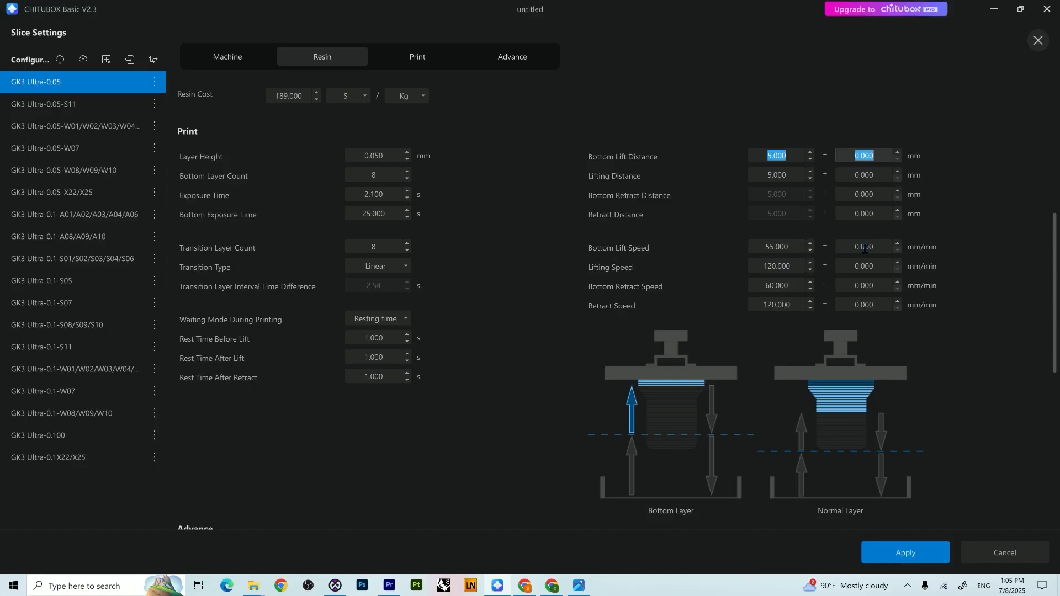
click(865, 247)
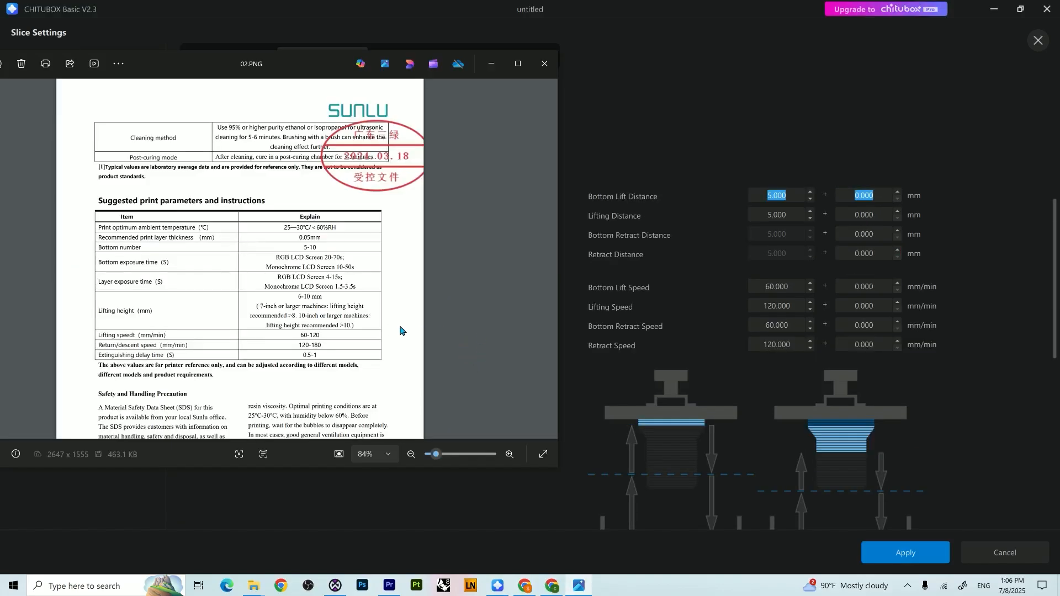
mouse_move(623, 203)
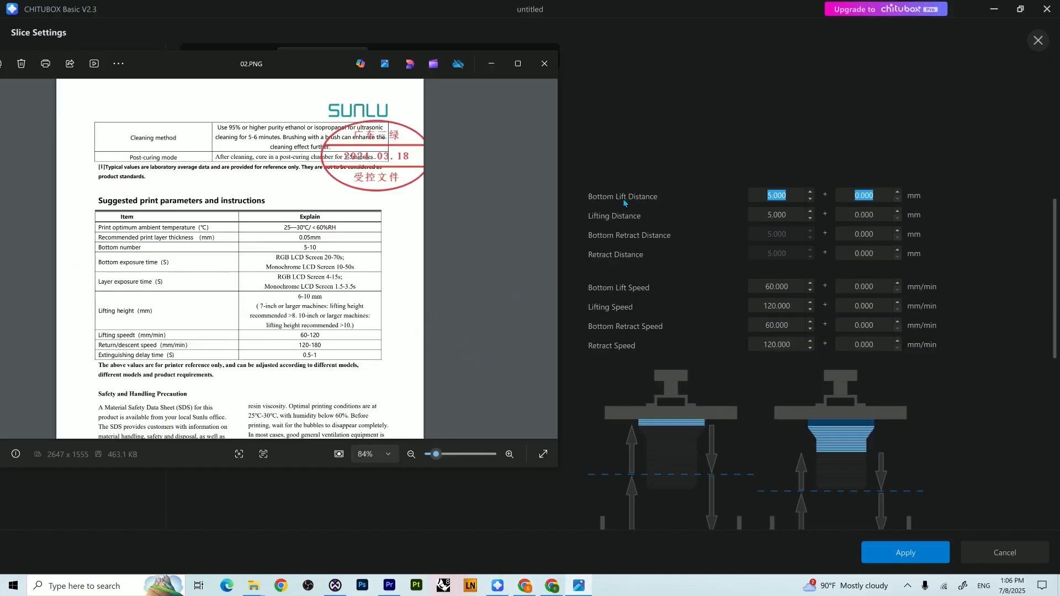
mouse_move(126, 319)
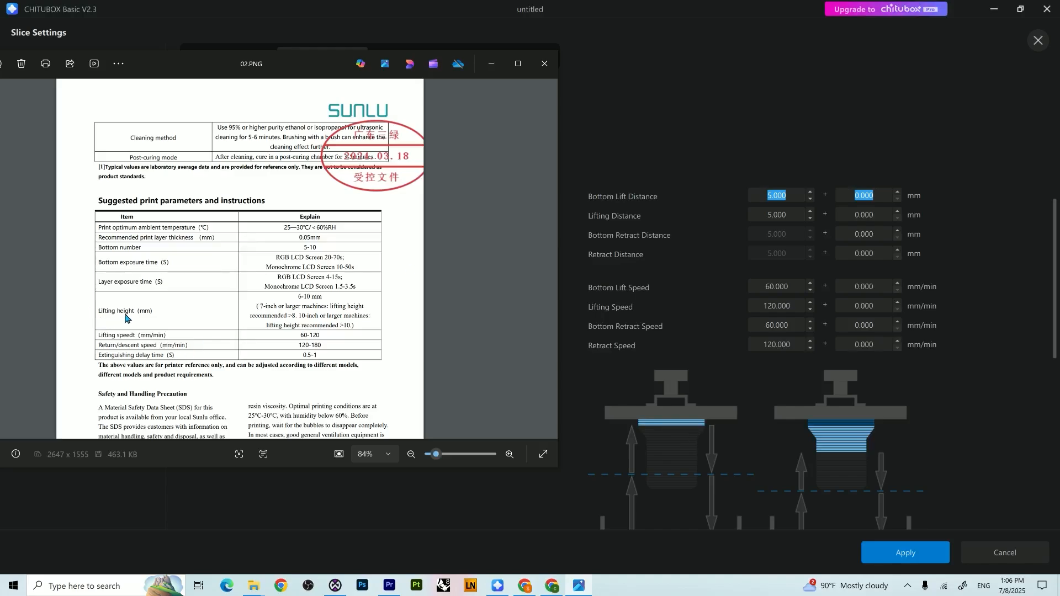
mouse_move(302, 306)
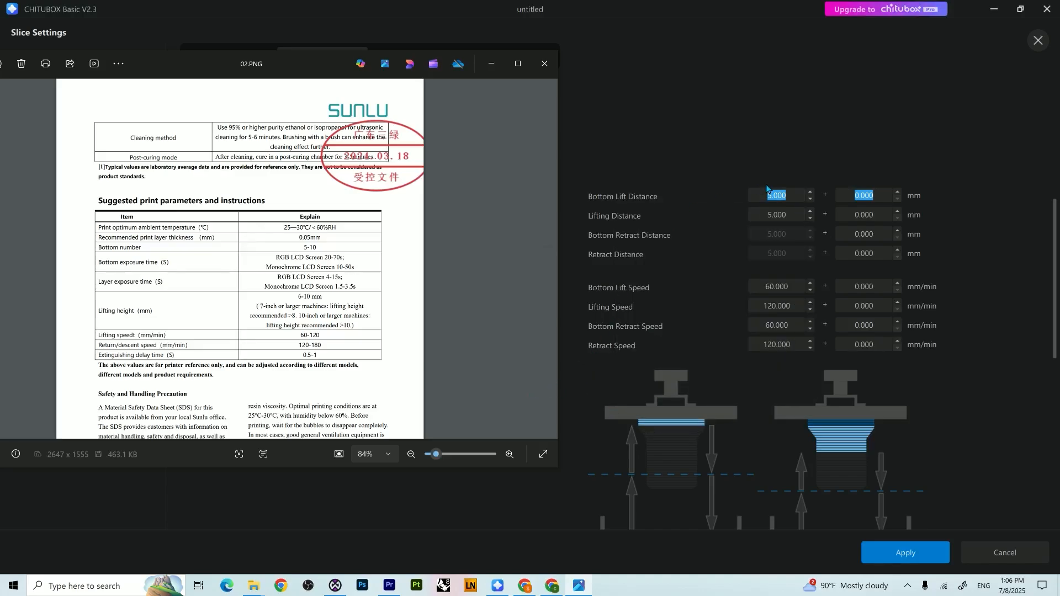
mouse_move(777, 214)
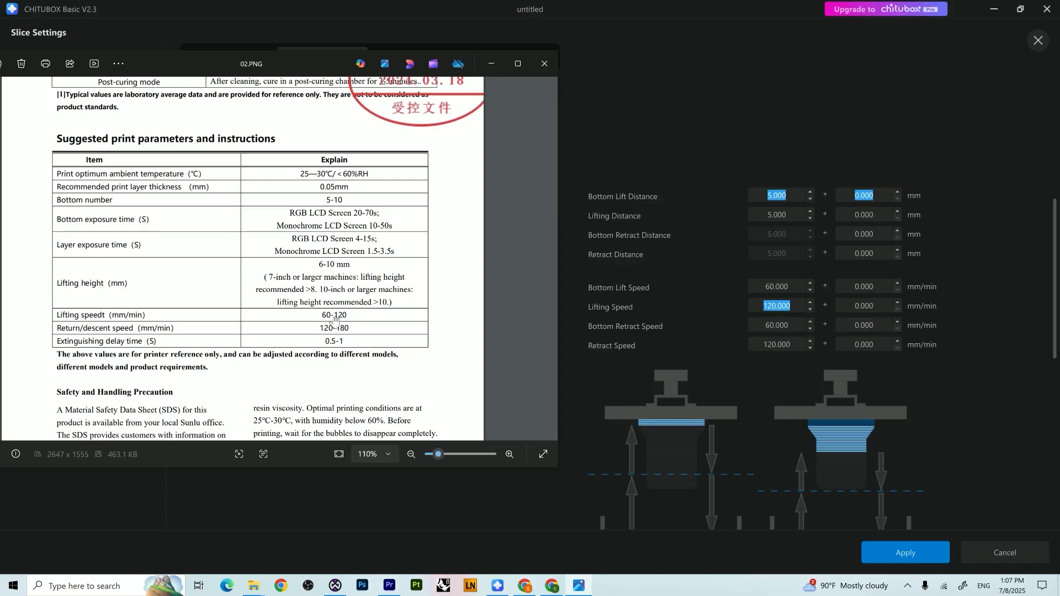
mouse_move(347, 320)
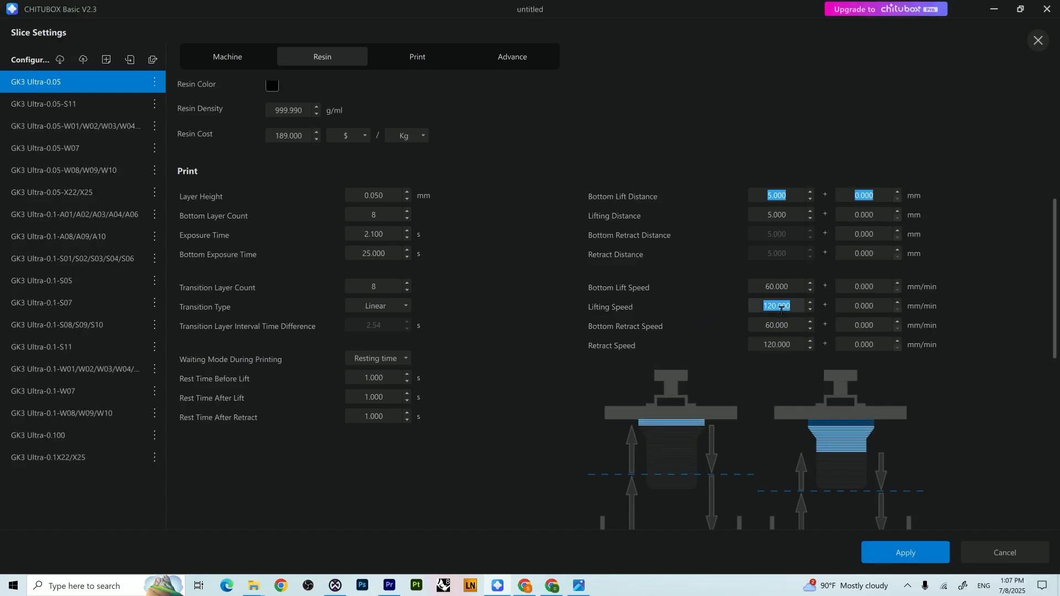
Retype the bottom lift speed (300, then cleared and 200), then select Exposure Time and switch to the browser
click(777, 287)
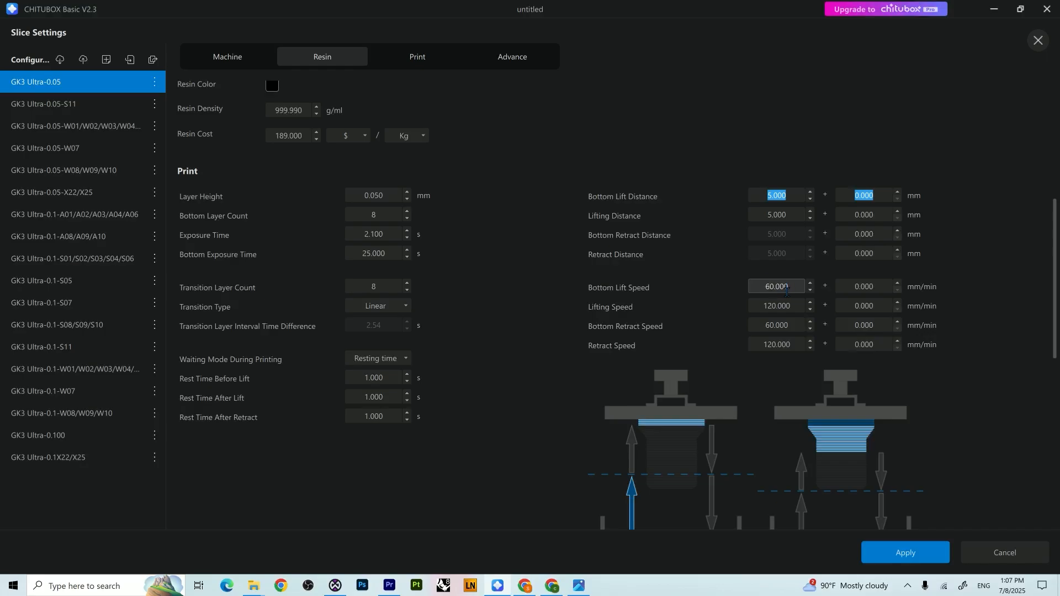
text(300)
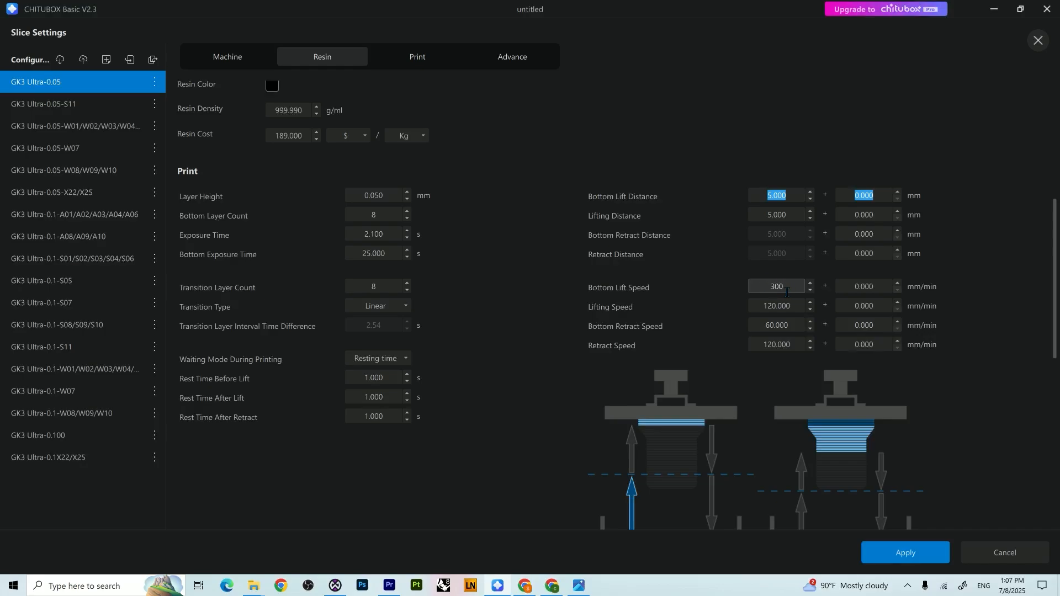
click(778, 287)
text(60.000)
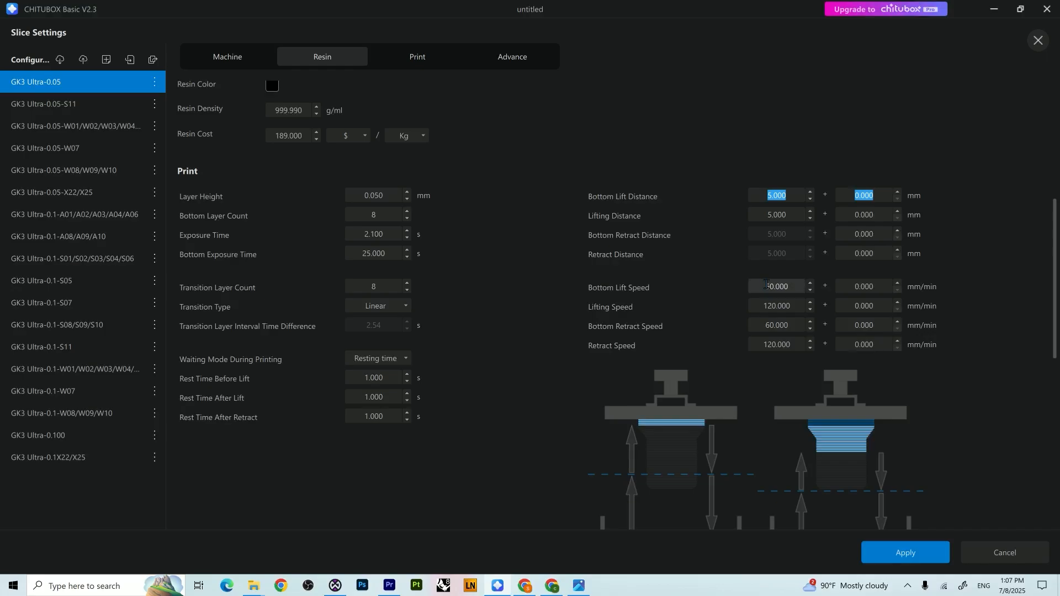
click(776, 286)
text(30)
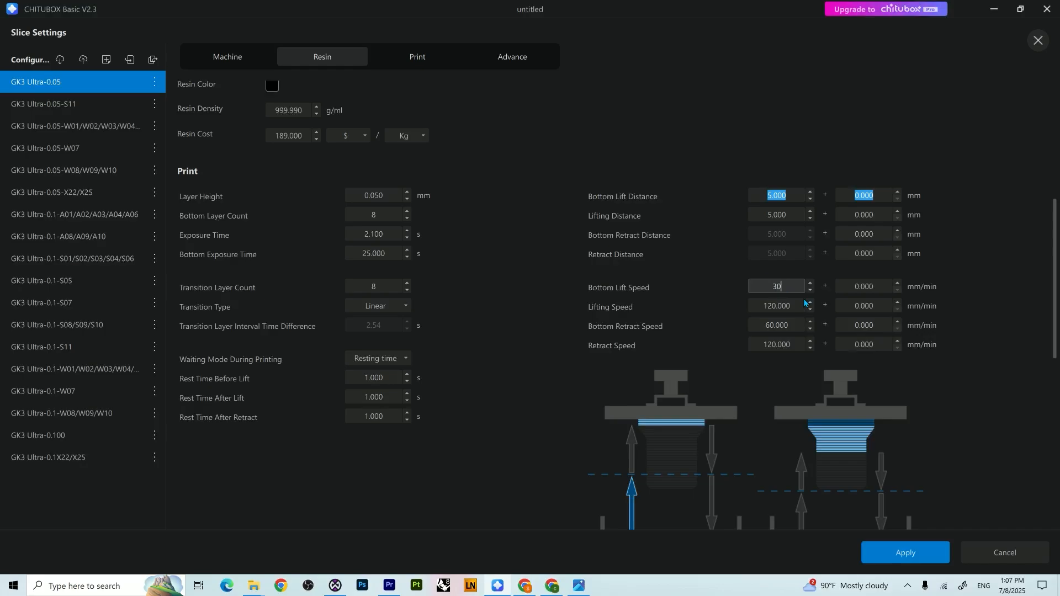
mouse_move(719, 284)
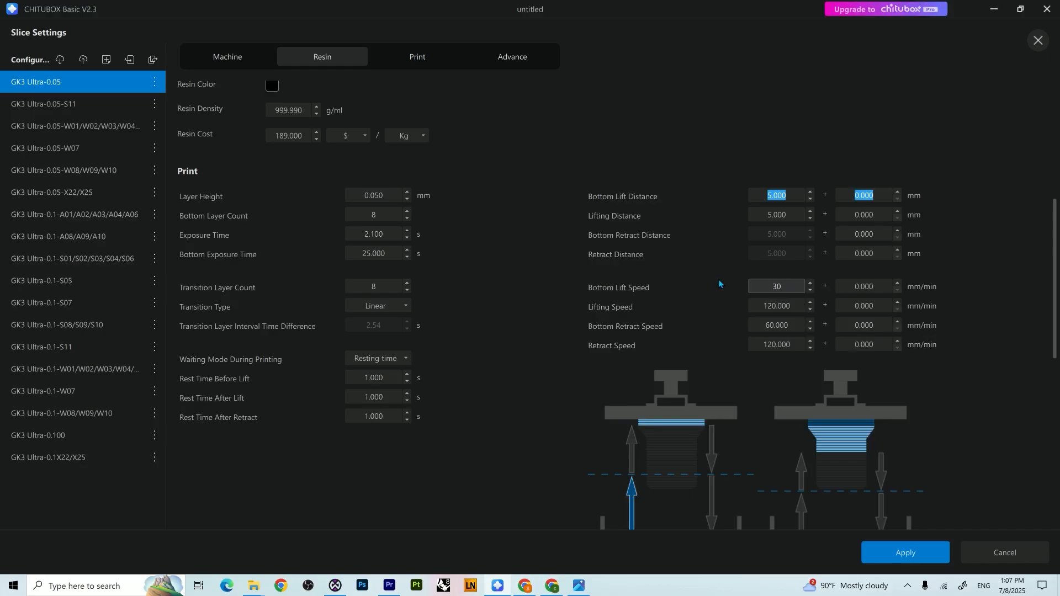
click(776, 286)
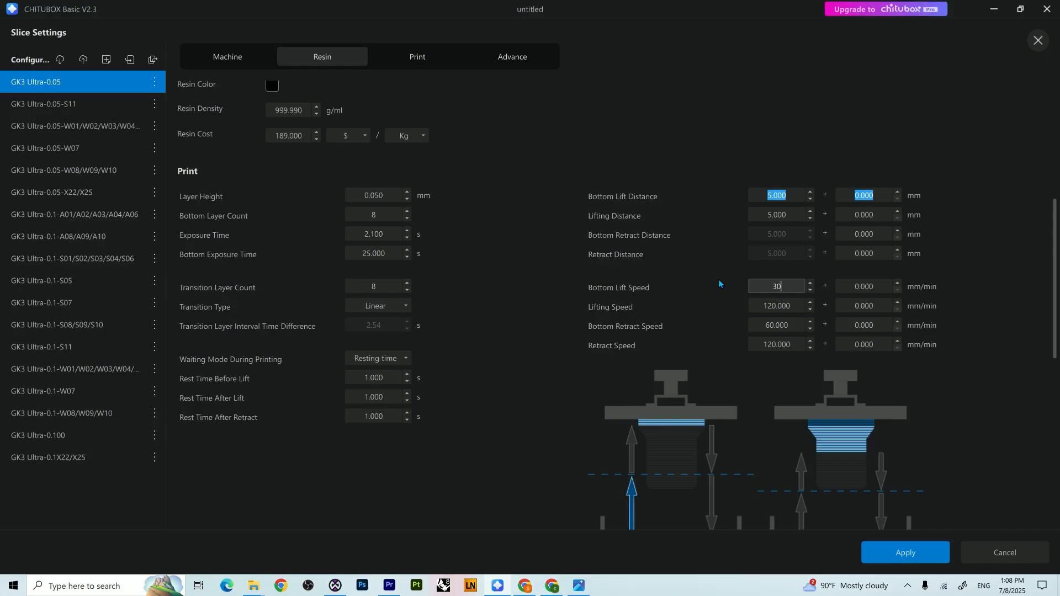
key(backspace)
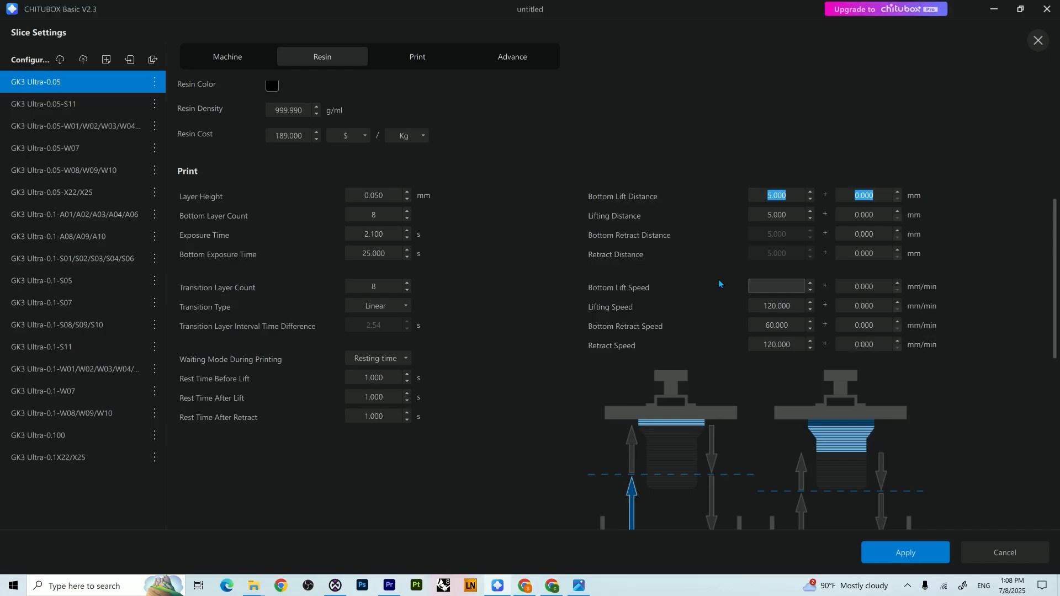
click(777, 287)
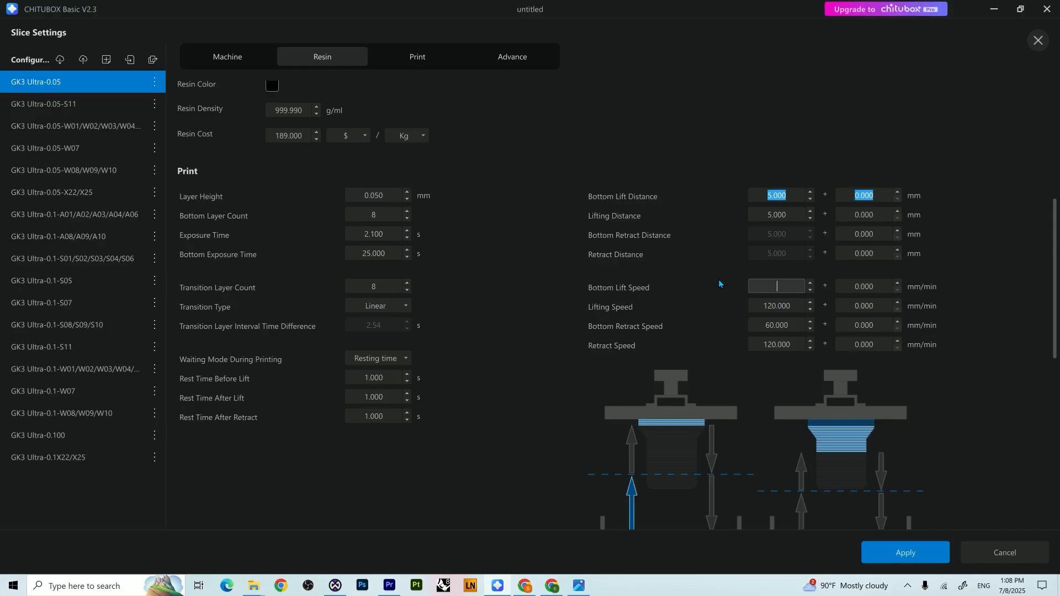
text(200)
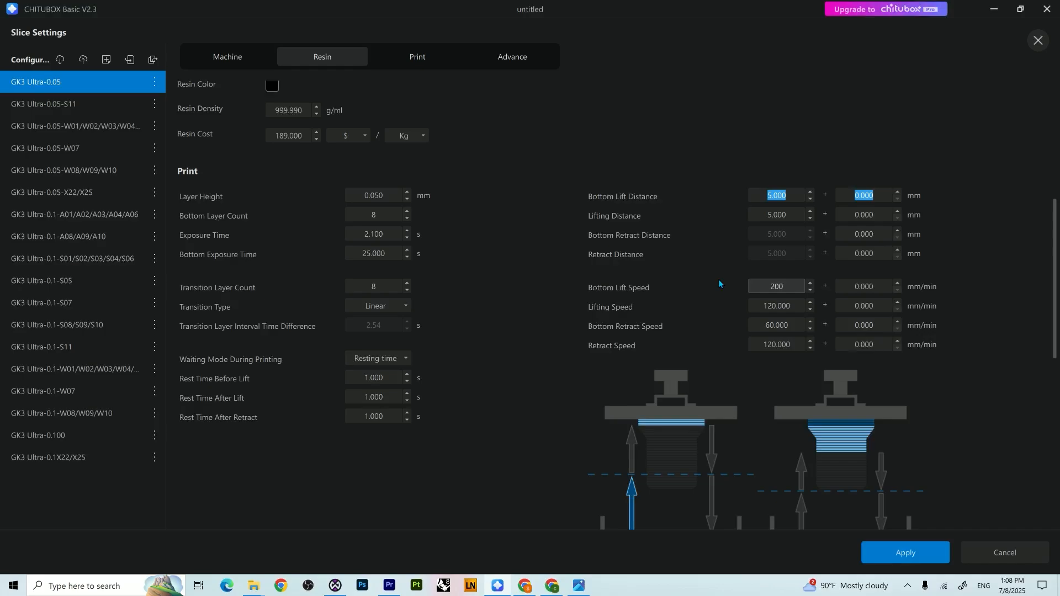
mouse_move(683, 295)
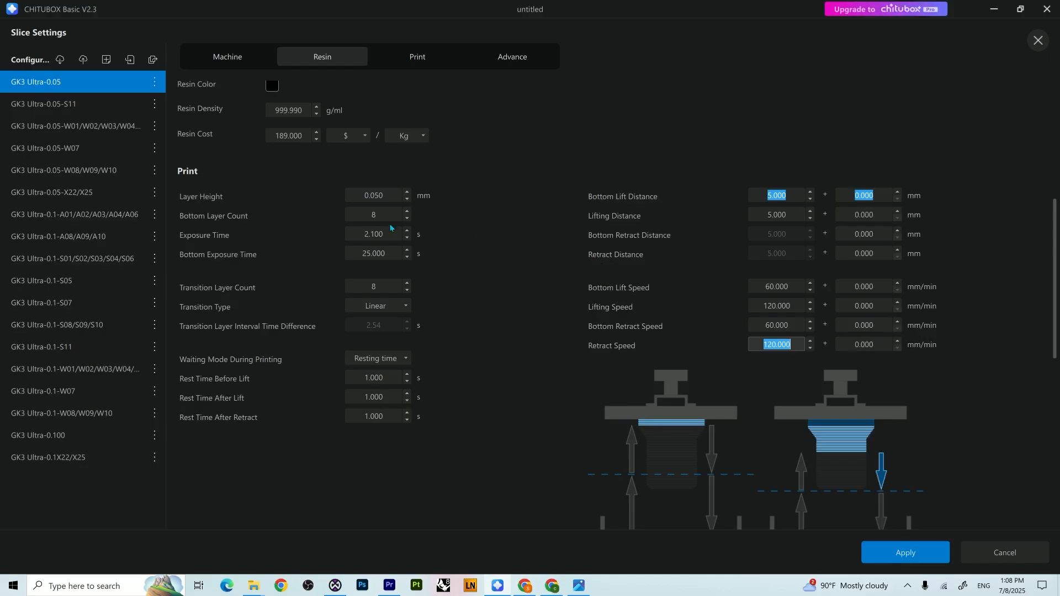
click(372, 234)
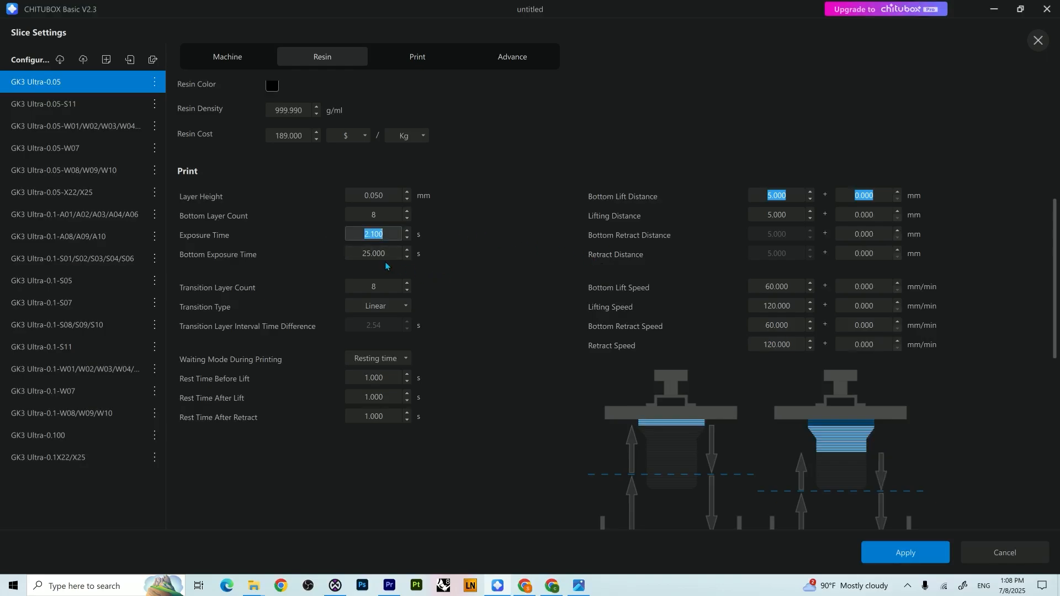
click(213, 12)
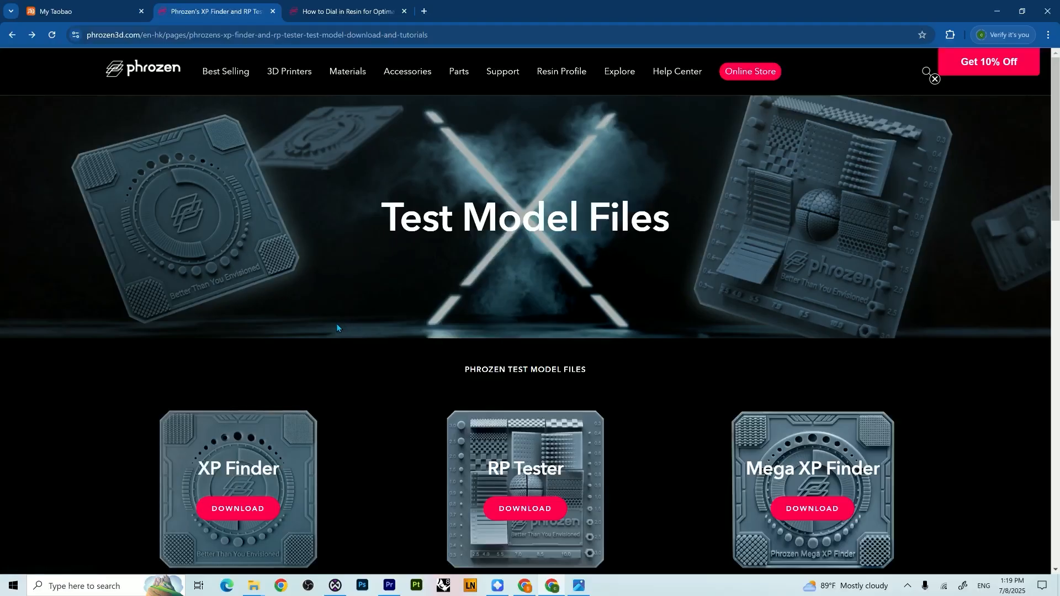
mouse_move(332, 334)
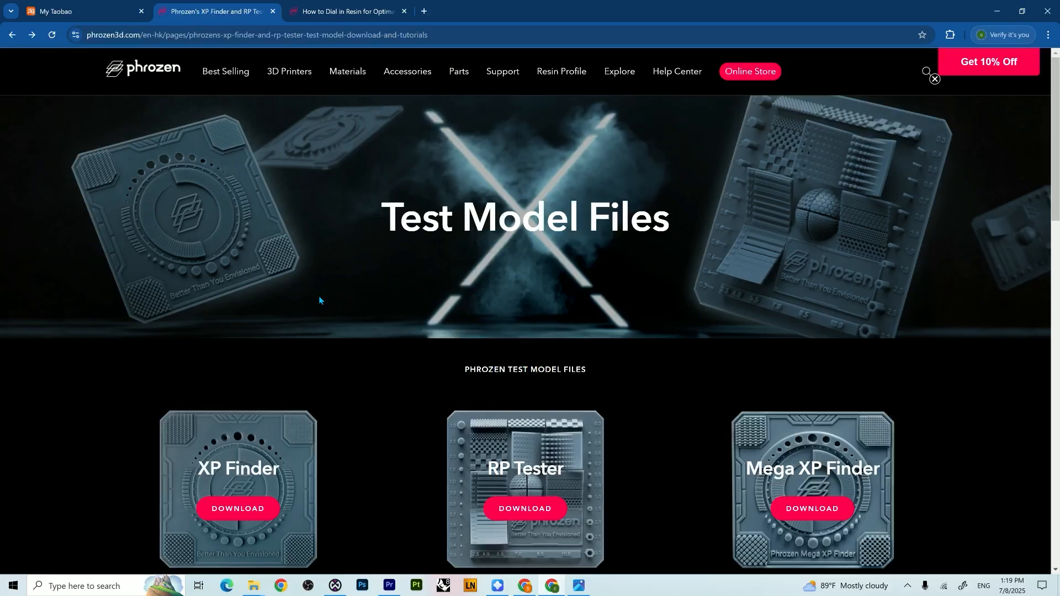
Scroll the Test Model Files page and switch to the 'How to Dial in Resin' article
scroll(down, 3)
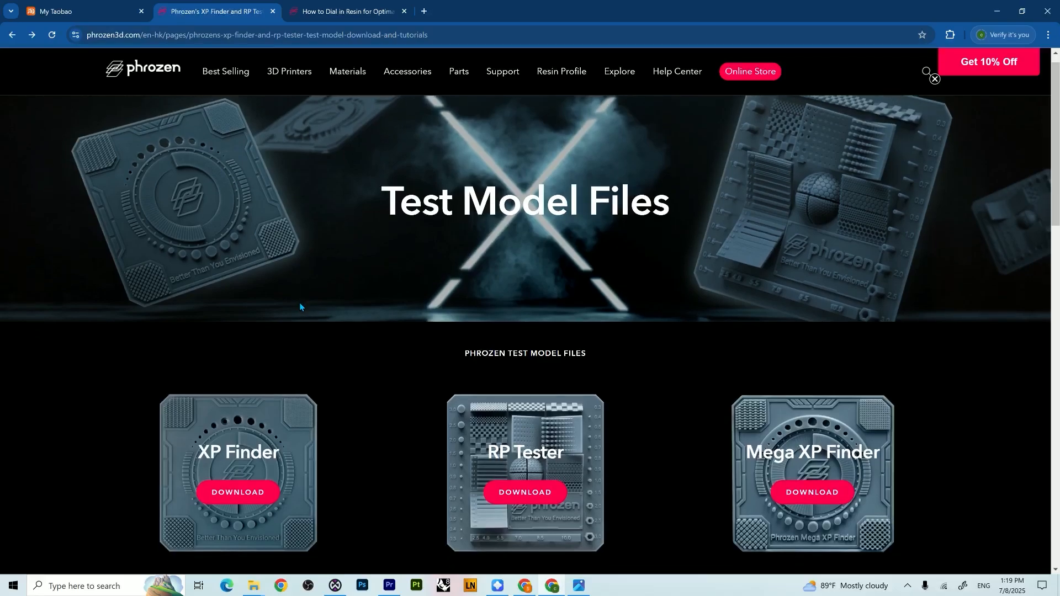
scroll(down, 3)
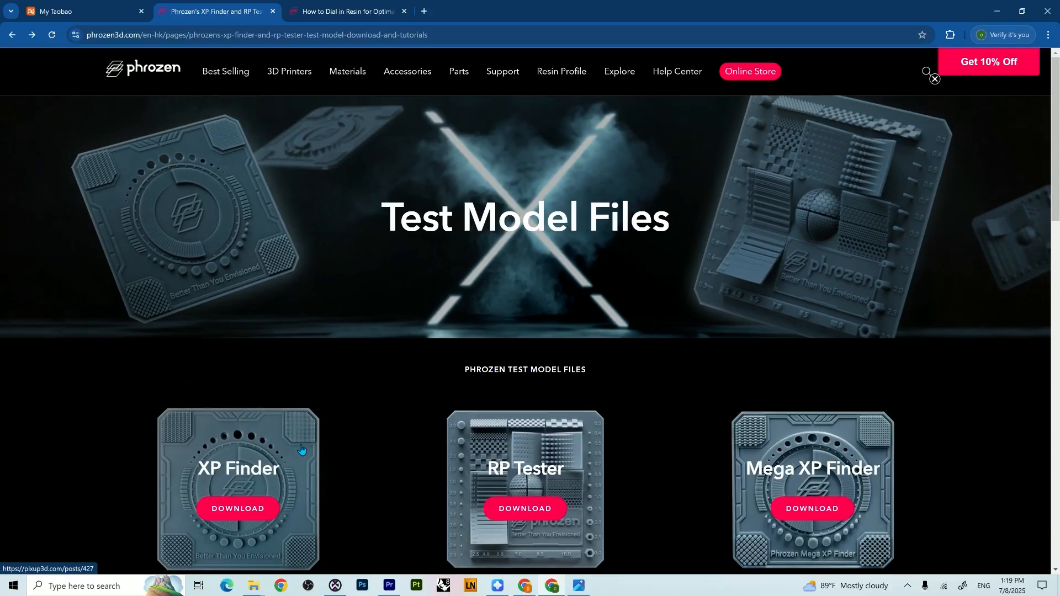
mouse_move(338, 82)
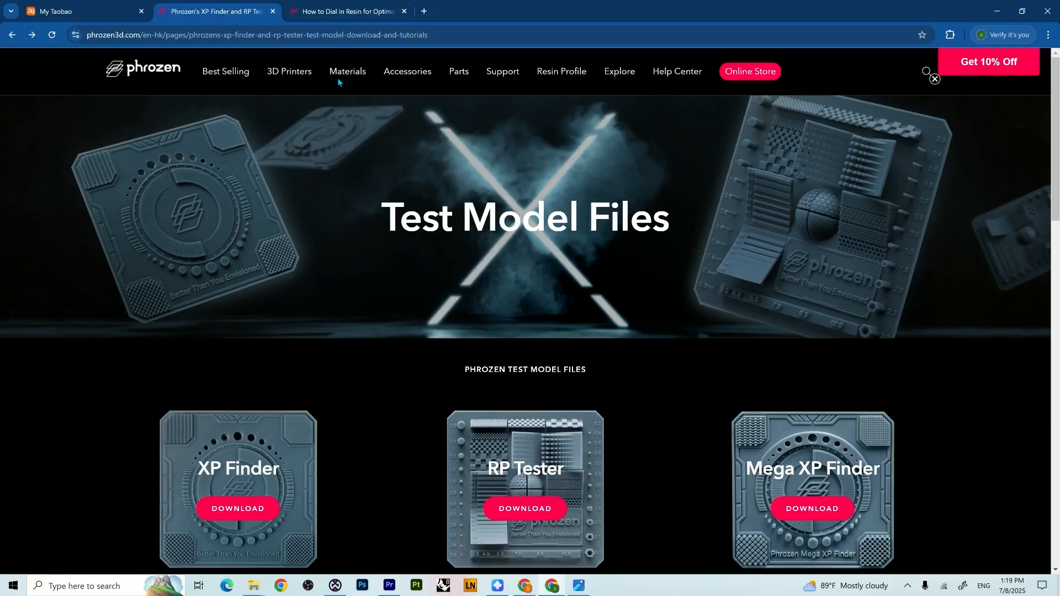
click(344, 11)
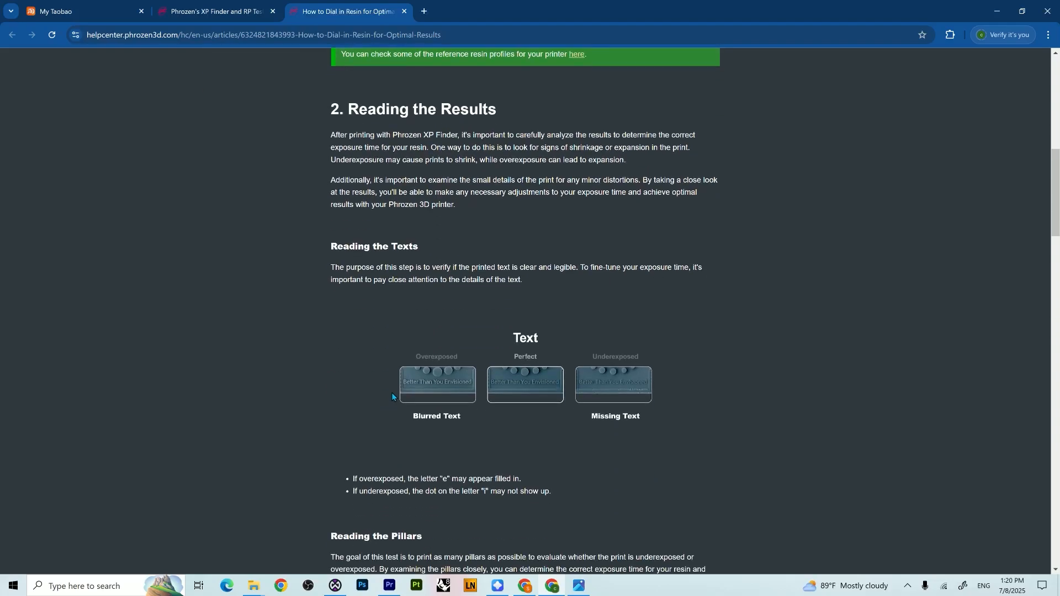
mouse_move(422, 392)
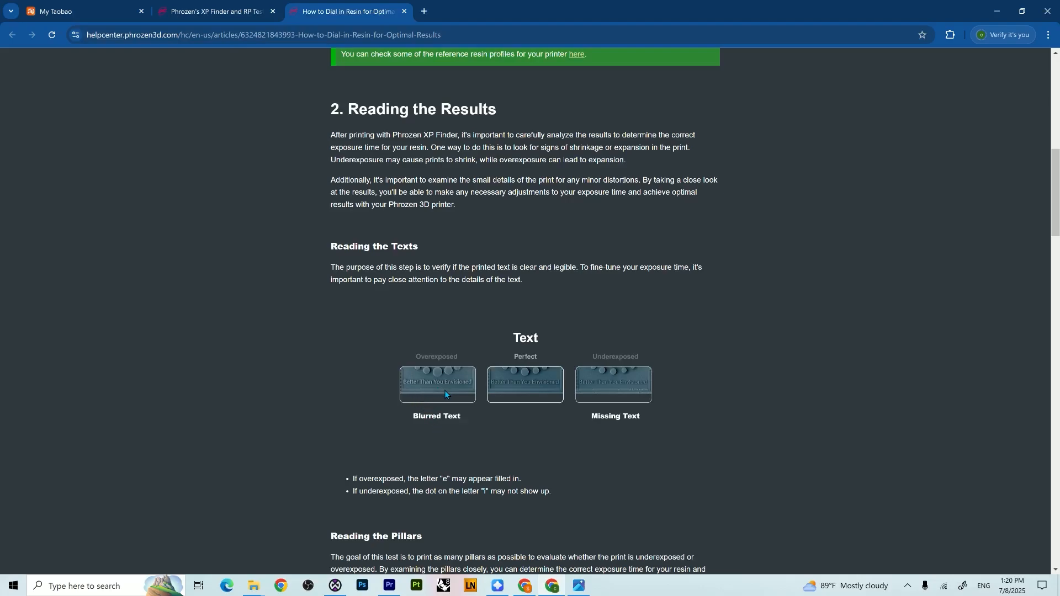
mouse_move(409, 390)
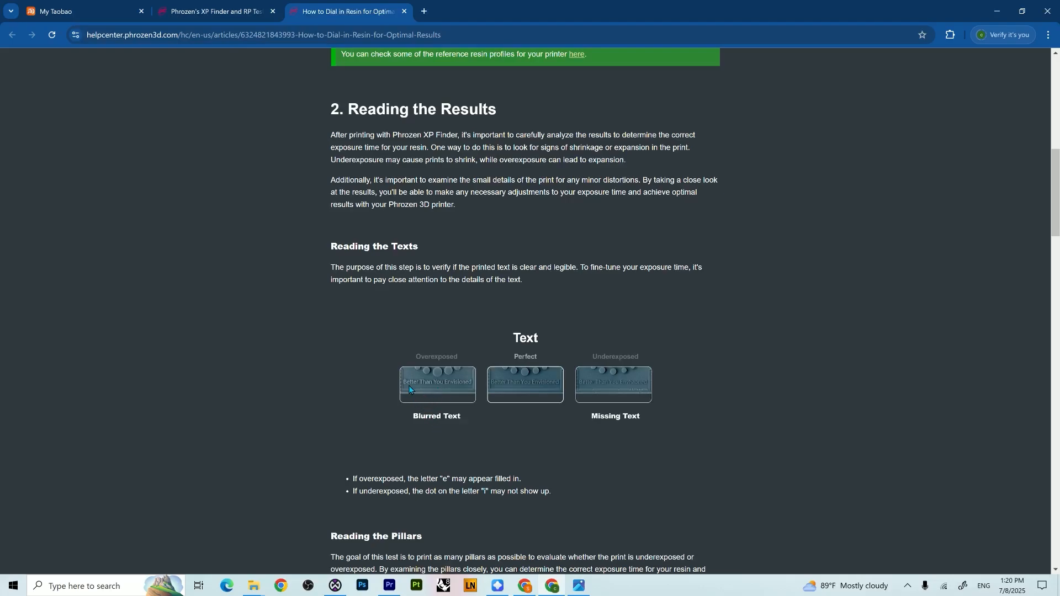
mouse_move(624, 400)
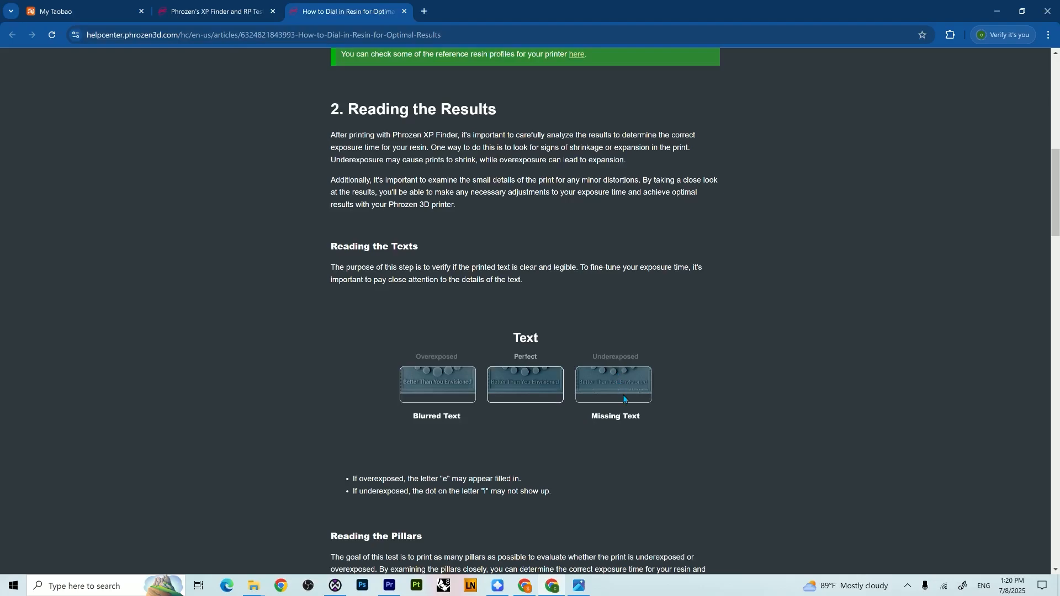
mouse_move(587, 407)
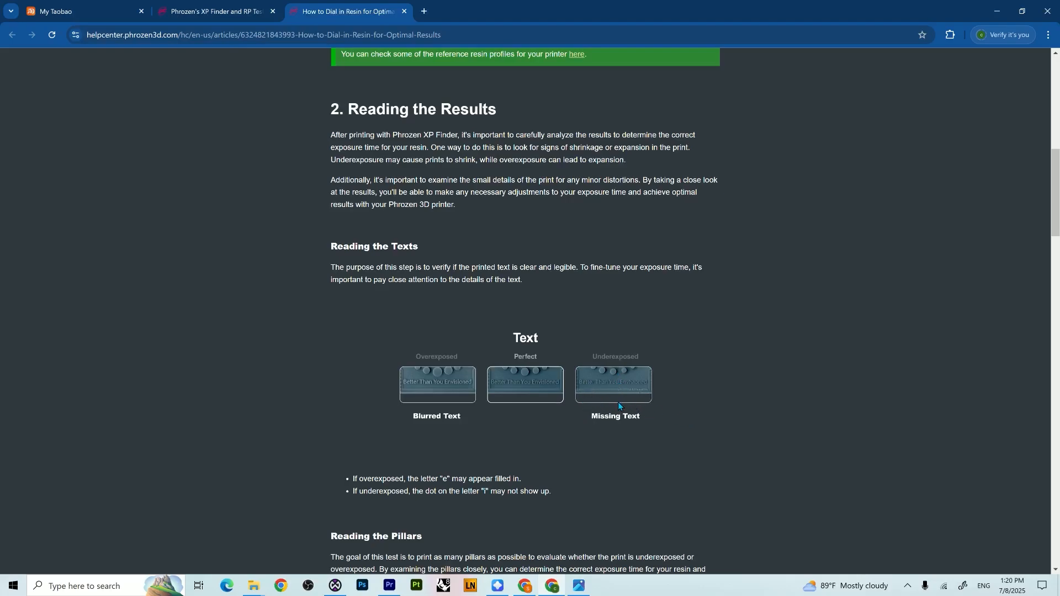
mouse_move(604, 400)
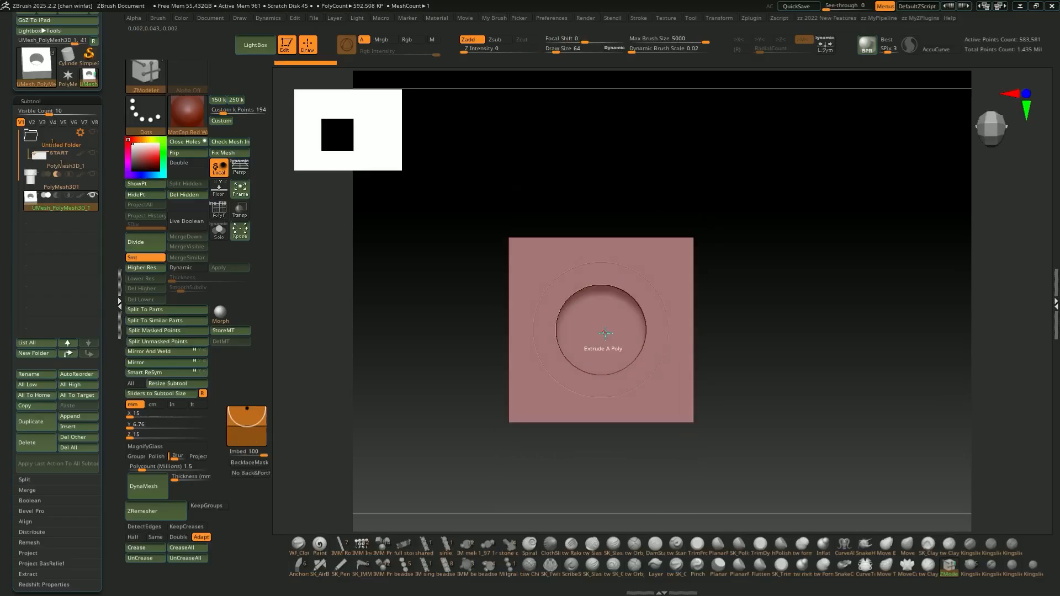
Drag within the advanced slice settings showing tolerance compensation a at -0.010 mm
drag(605, 334, 594, 371)
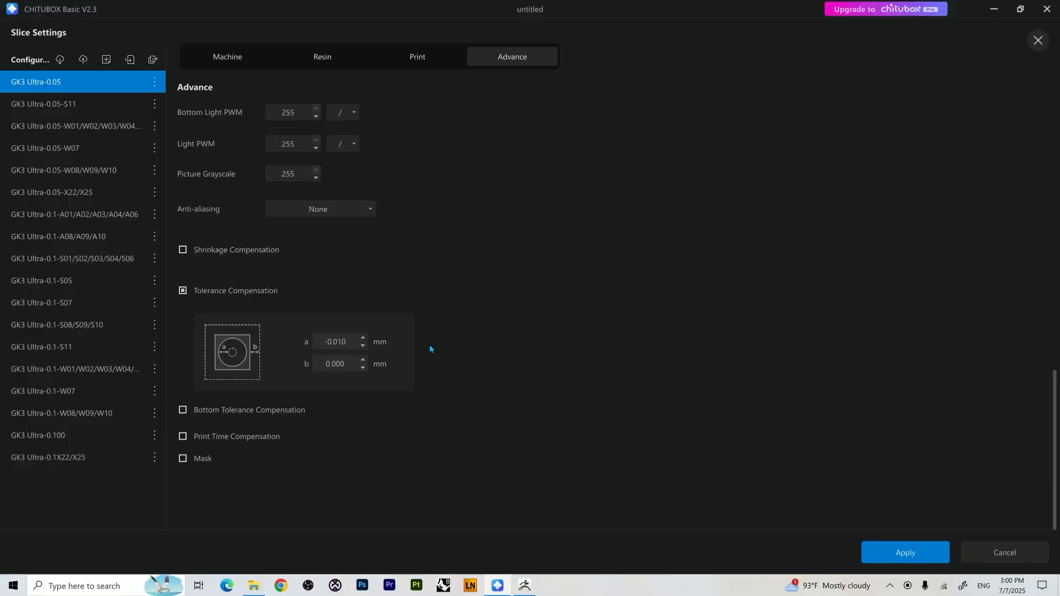
mouse_move(869, 560)
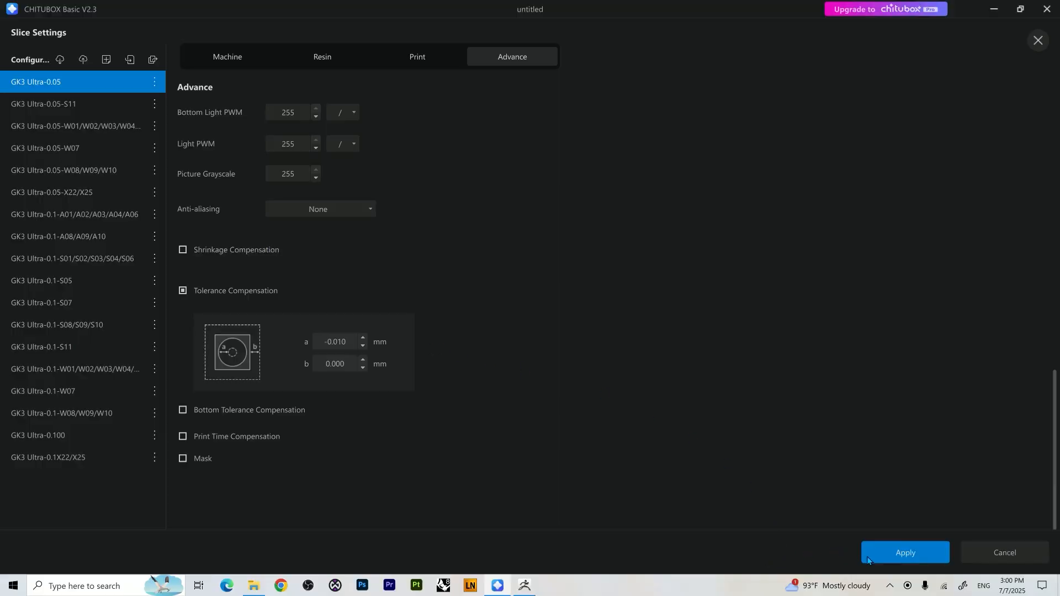
Apply the slice settings, reopen them and return to the tolerance compensation tab
click(905, 552)
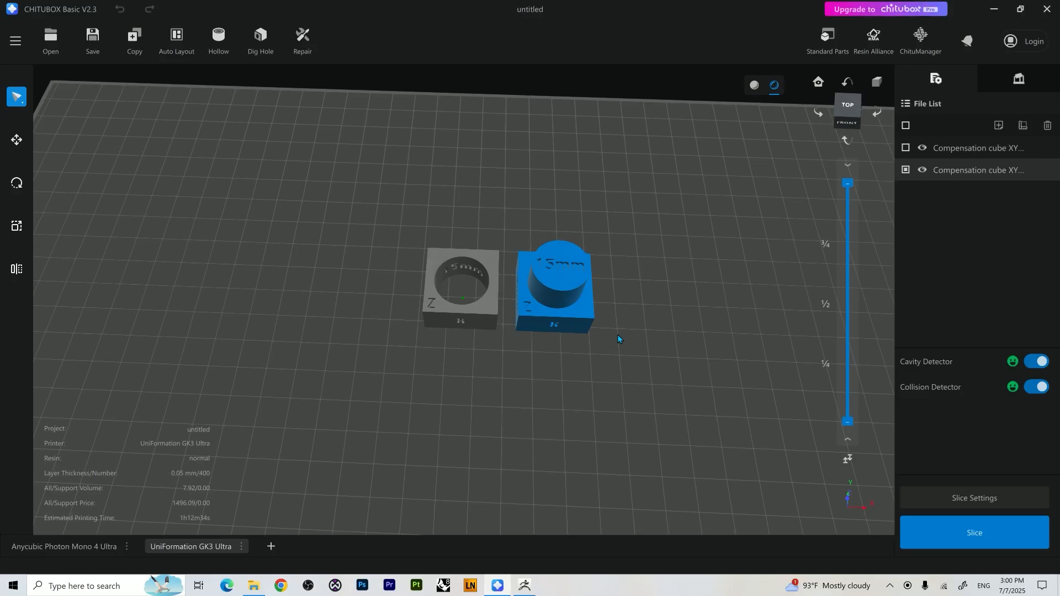
click(974, 533)
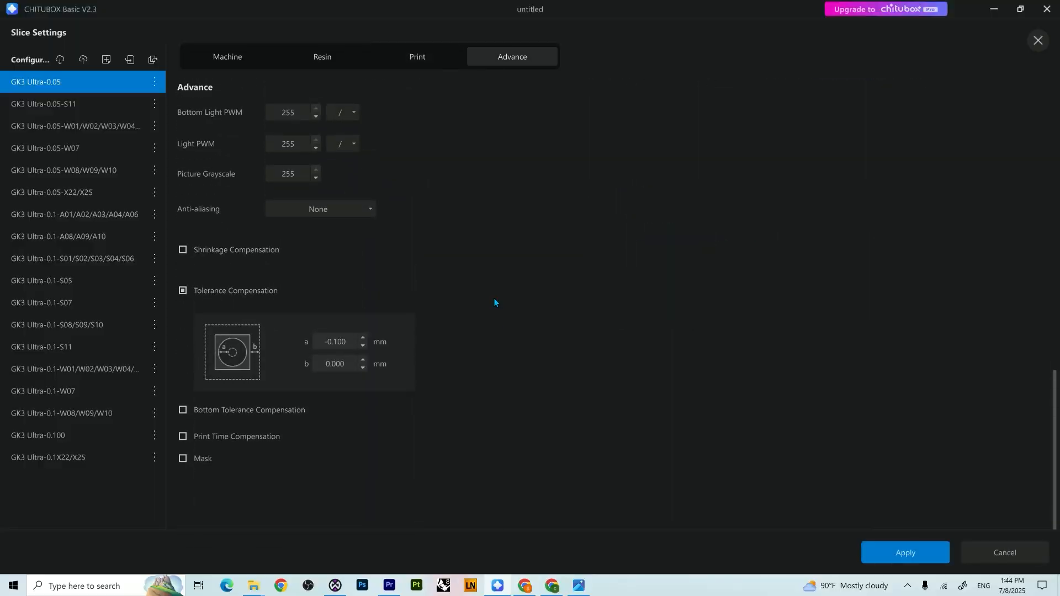
click(416, 57)
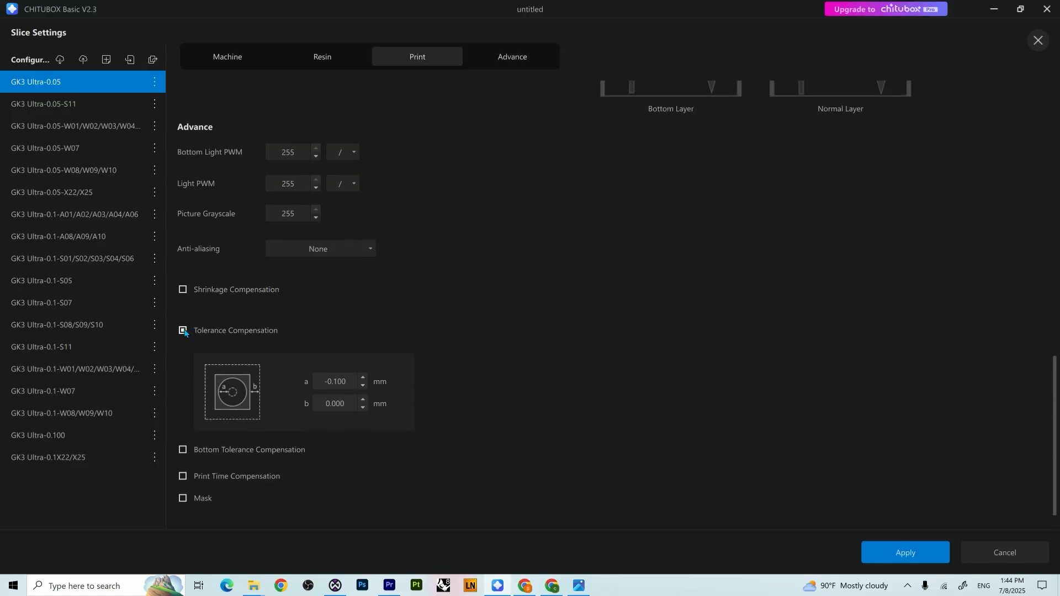